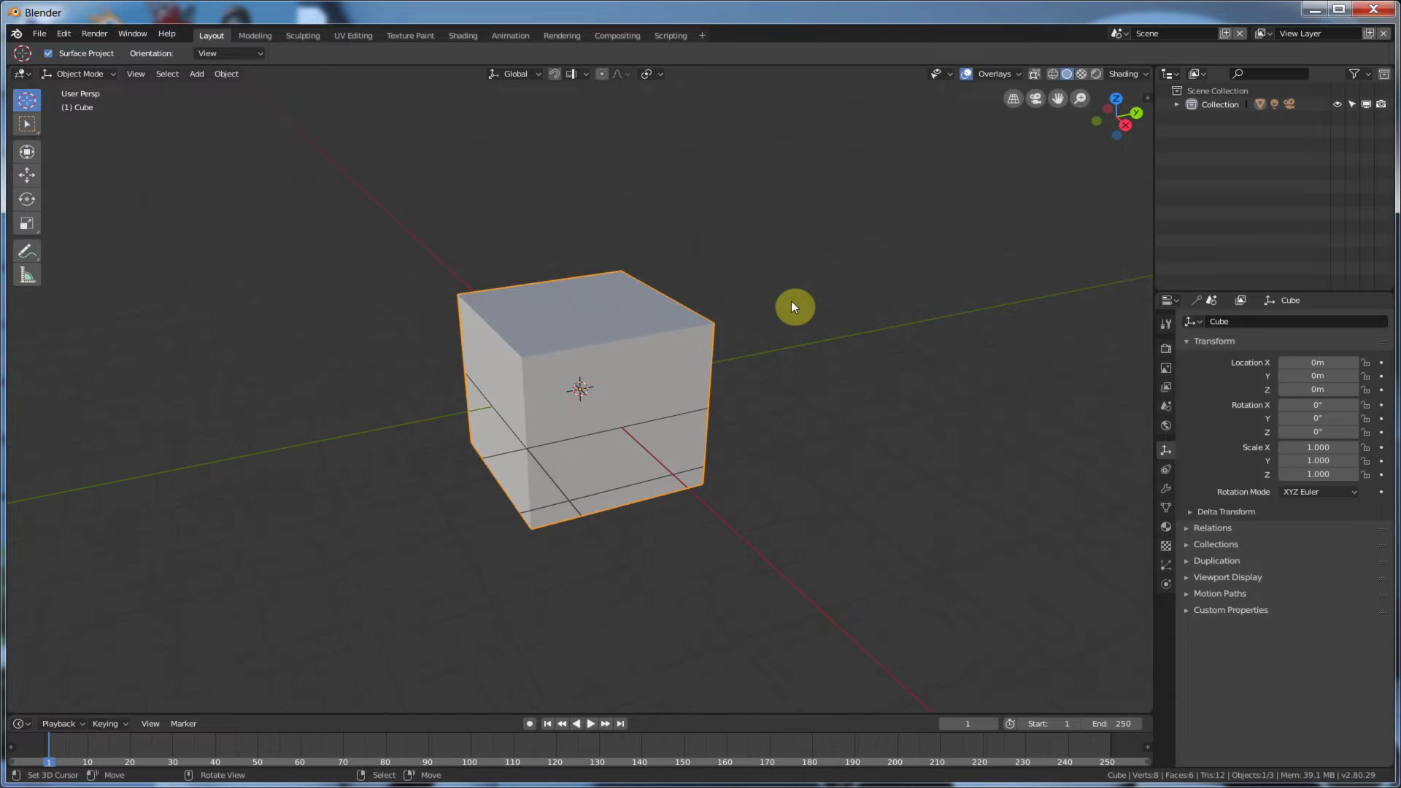
mouse_move(846, 355)
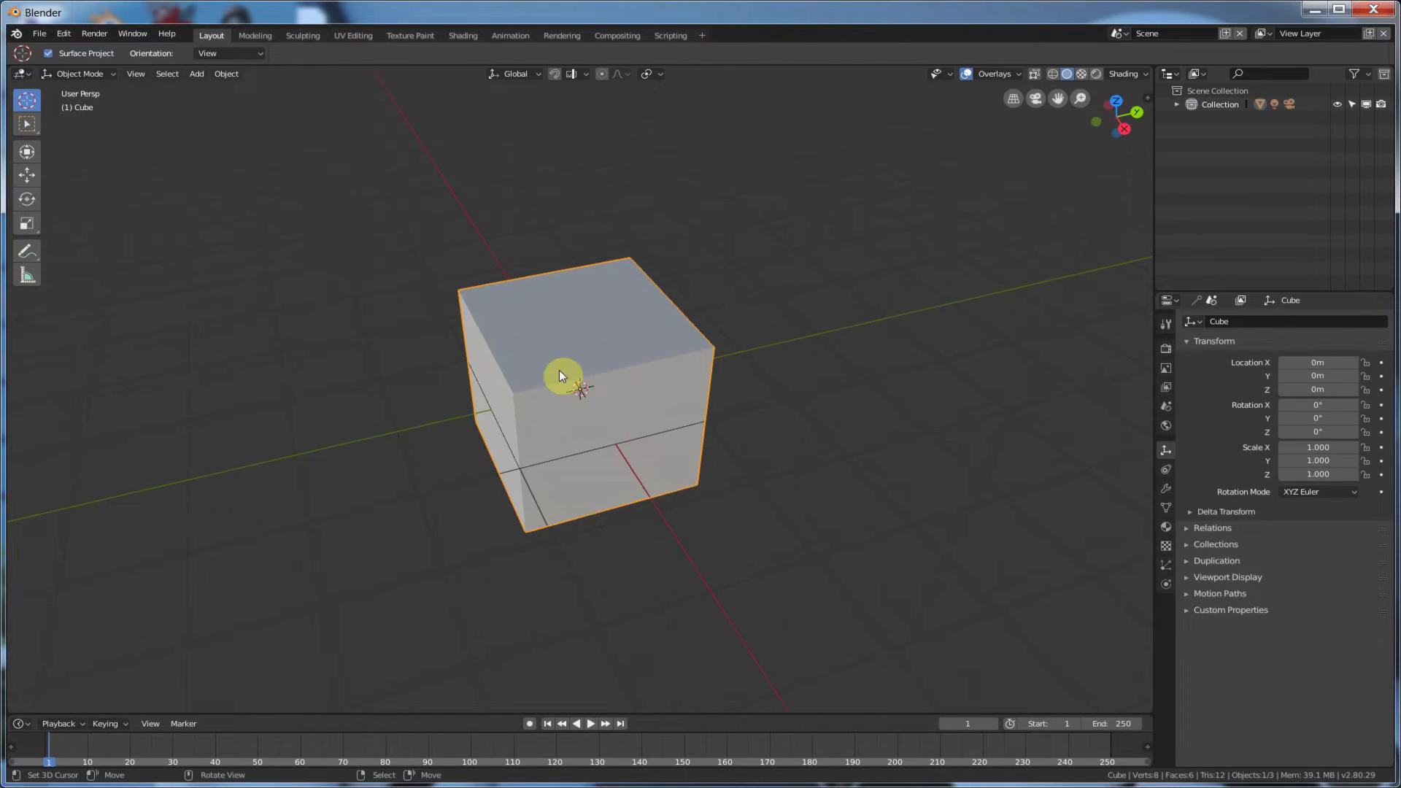
mouse_move(579, 406)
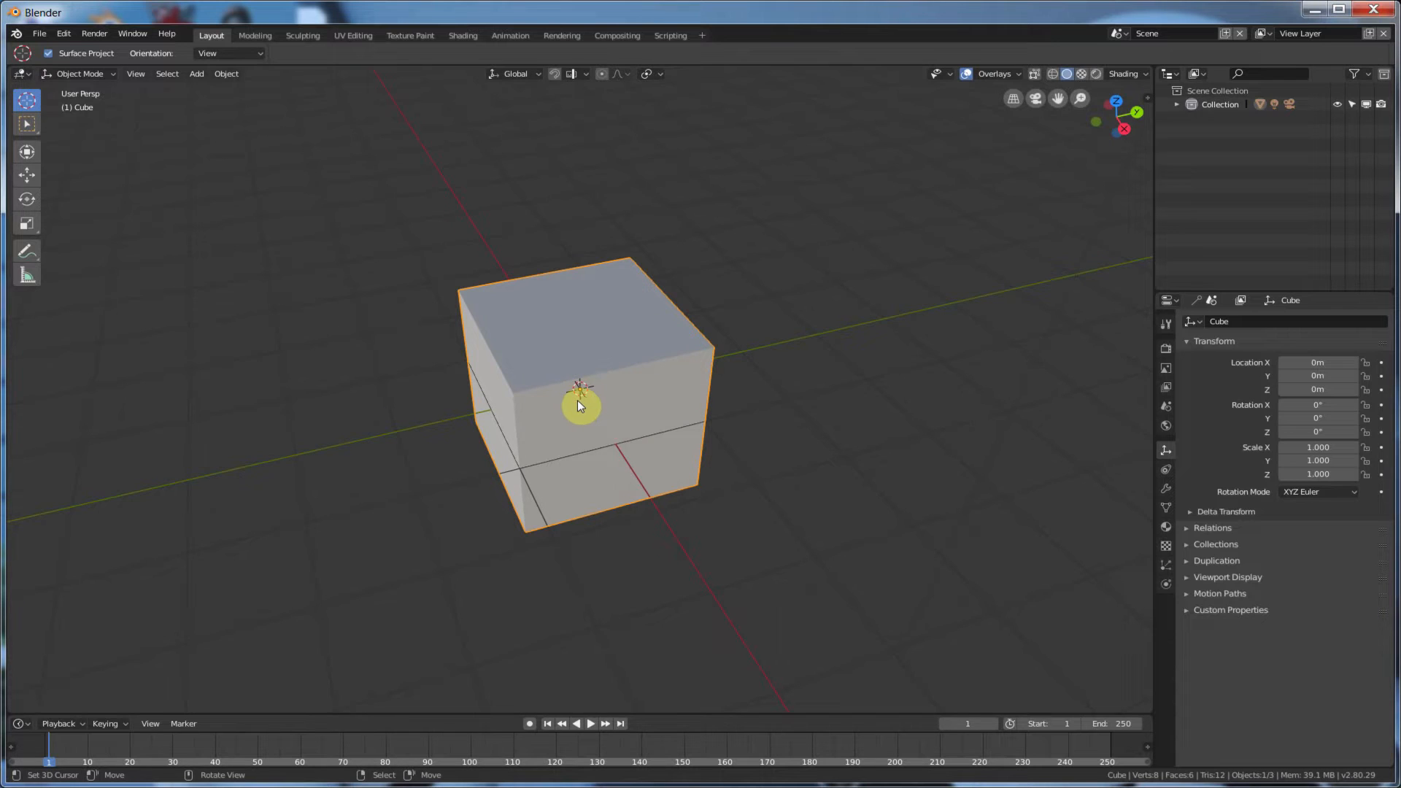
mouse_move(632, 349)
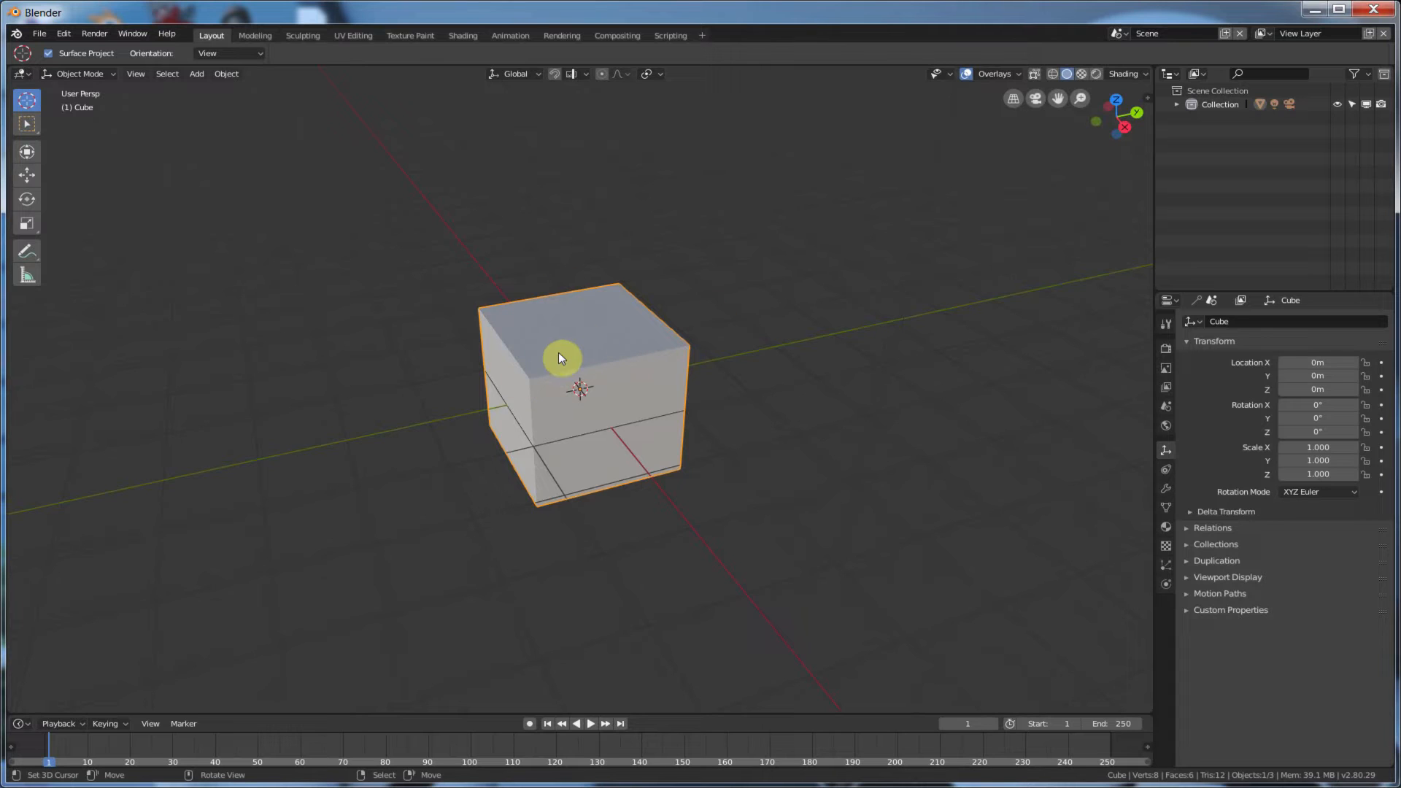
mouse_move(585, 358)
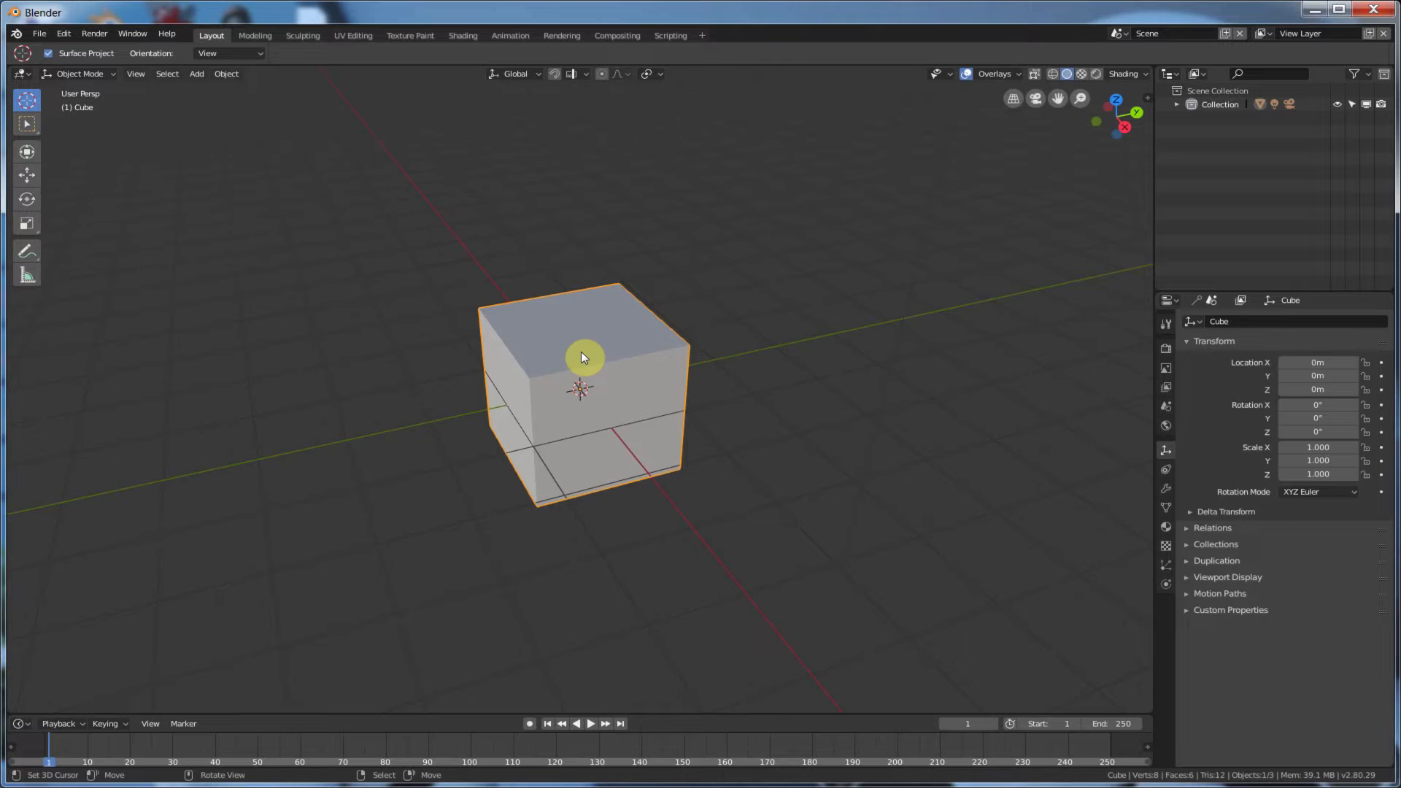
Choose the Transform tool to show move, rotate and scale handles on the cube.
click(27, 151)
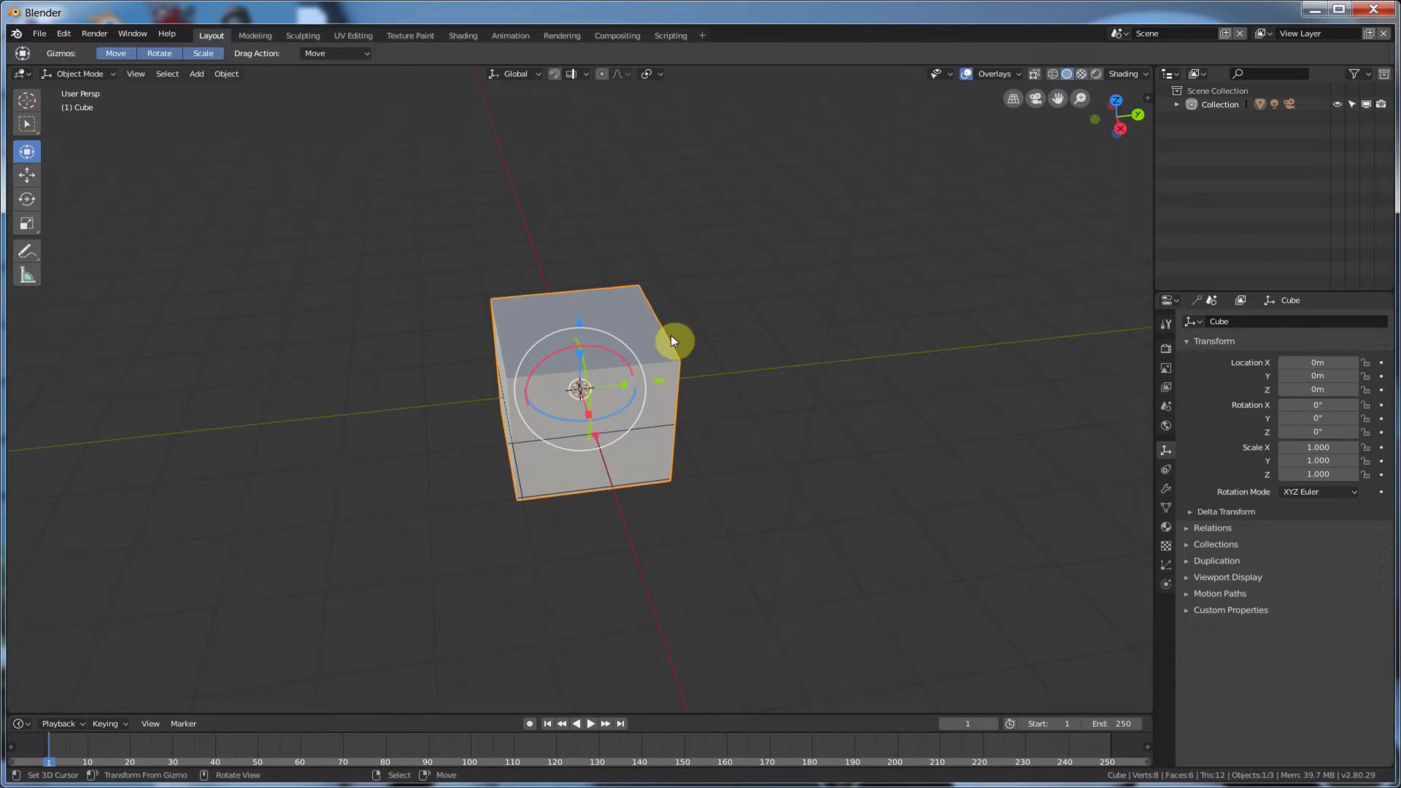
mouse_move(663, 333)
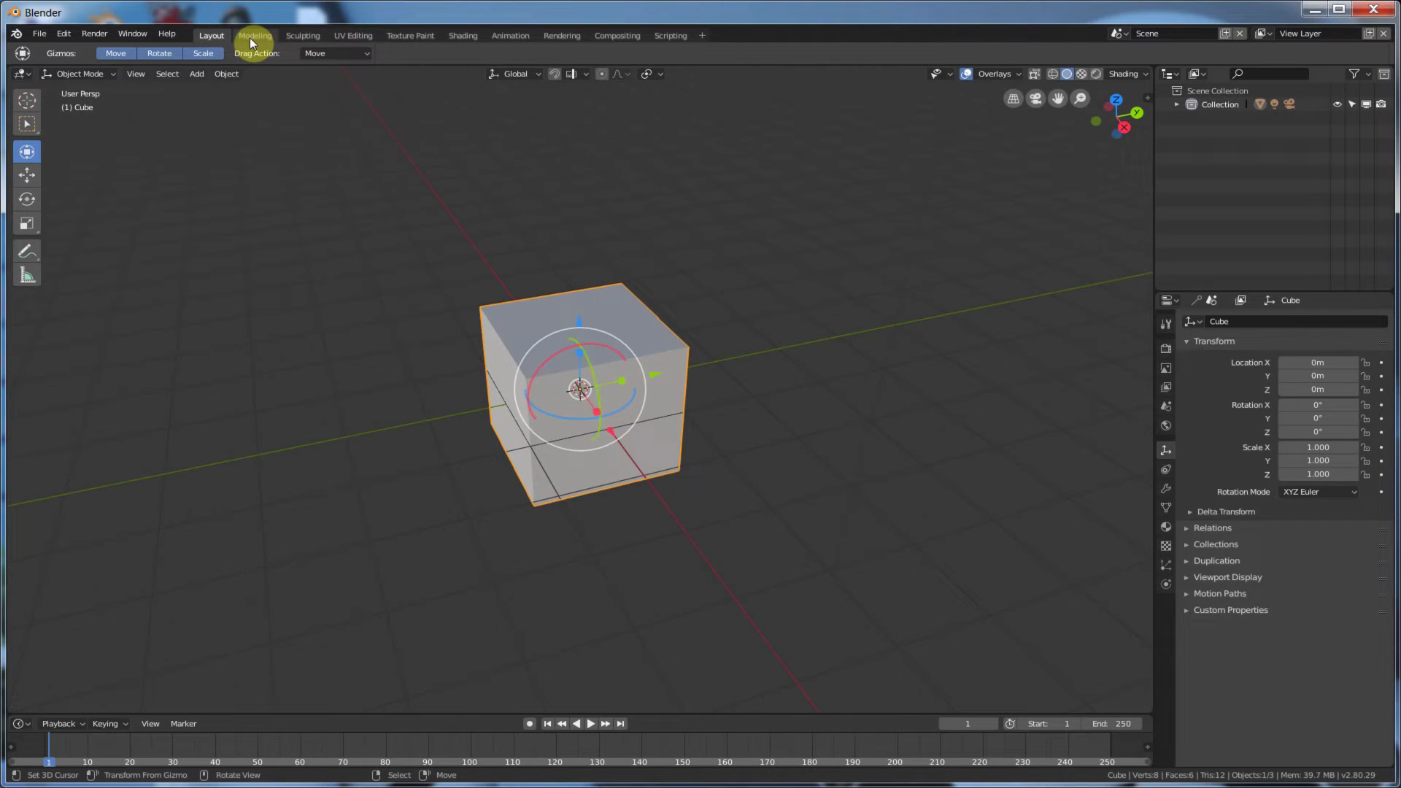
In Edit Mode, snap the 3D cursor to the cube's selected top back edge.
click(254, 35)
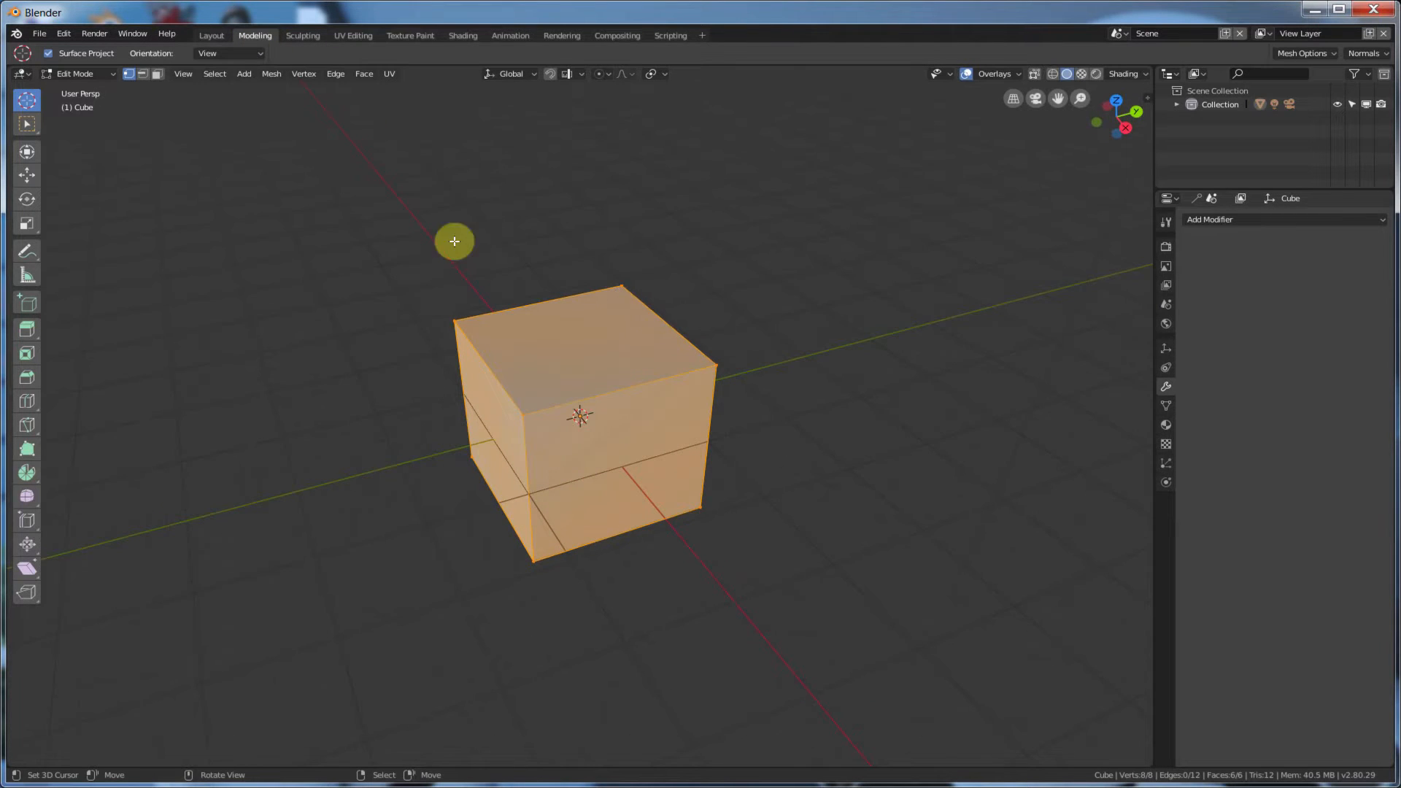
mouse_move(143, 75)
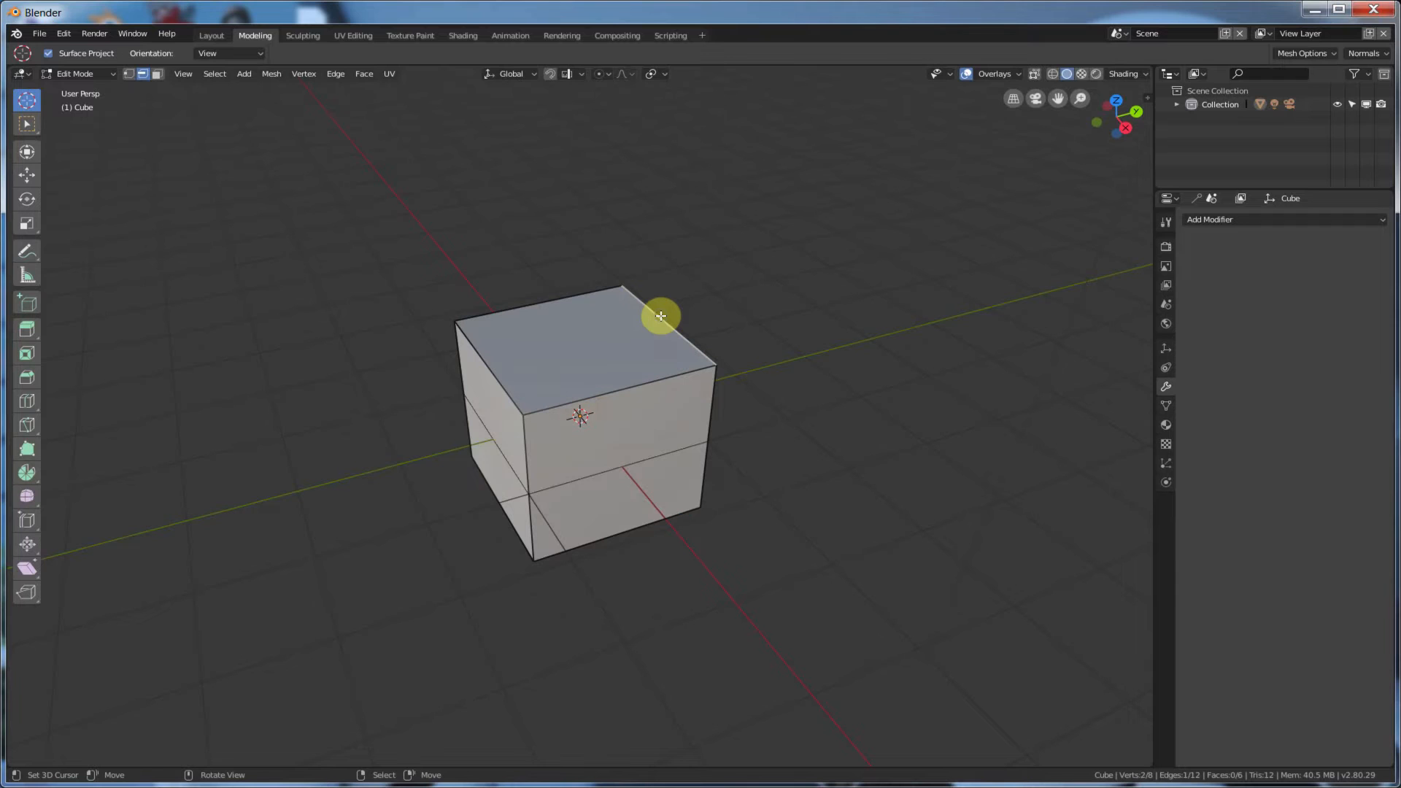
mouse_move(528, 278)
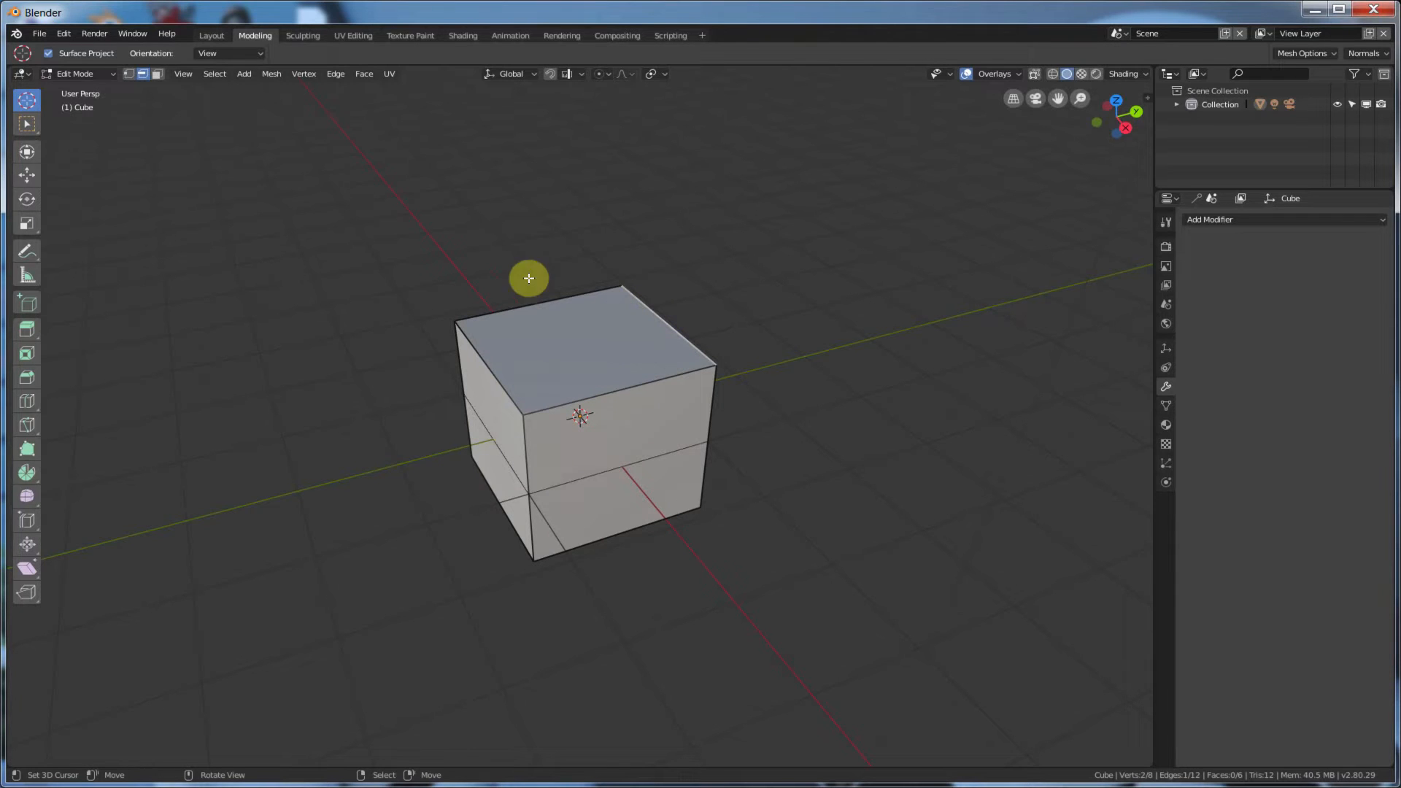
mouse_move(270, 73)
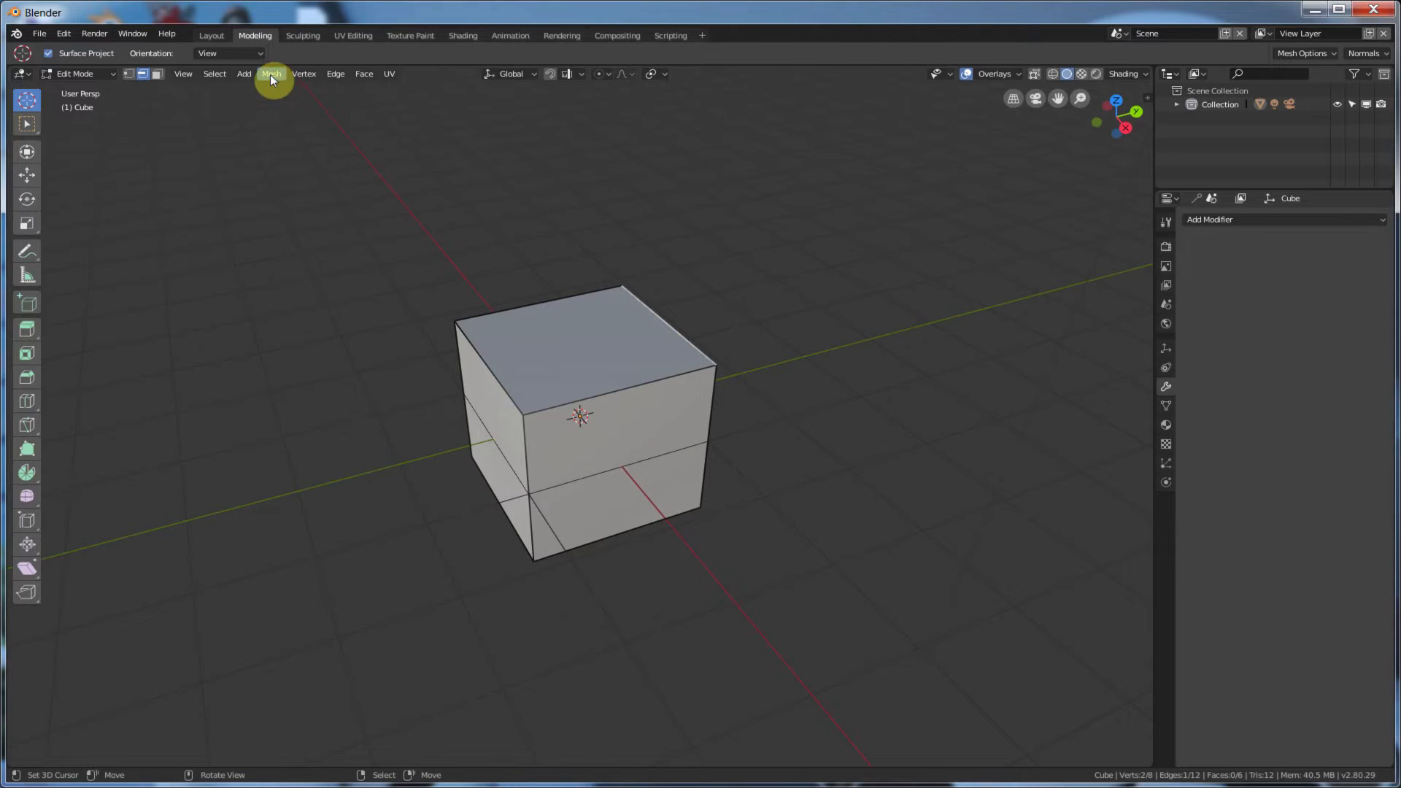
click(271, 73)
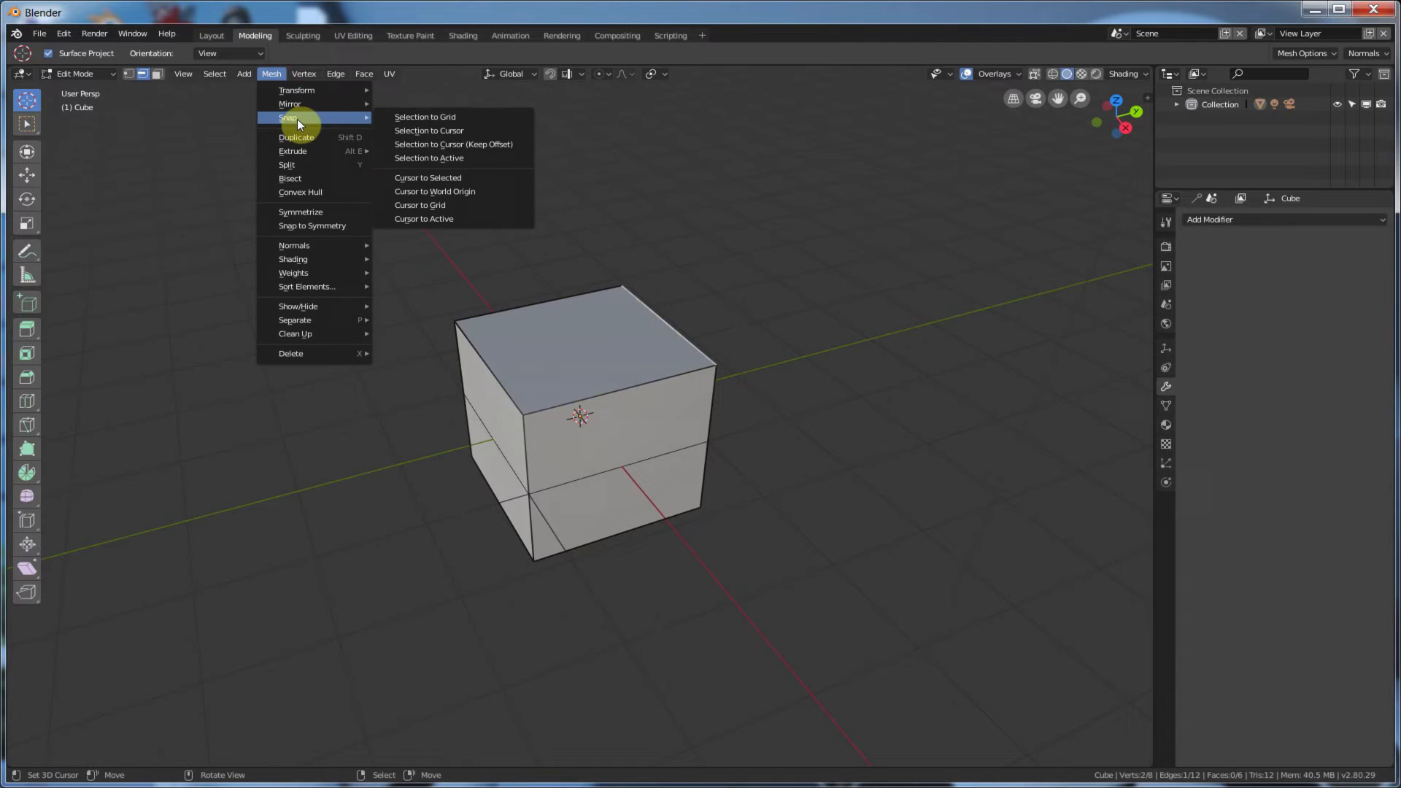
mouse_move(427, 176)
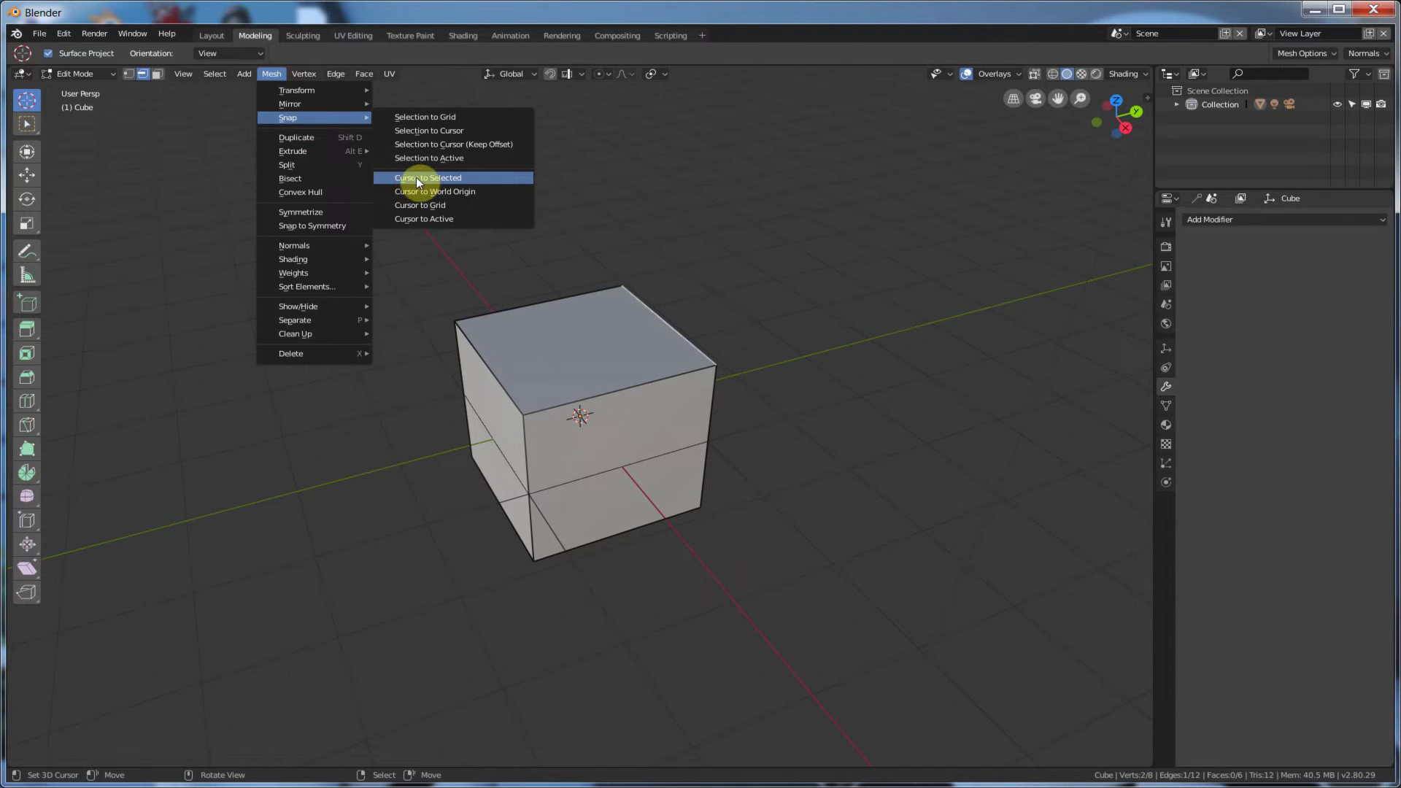
click(428, 177)
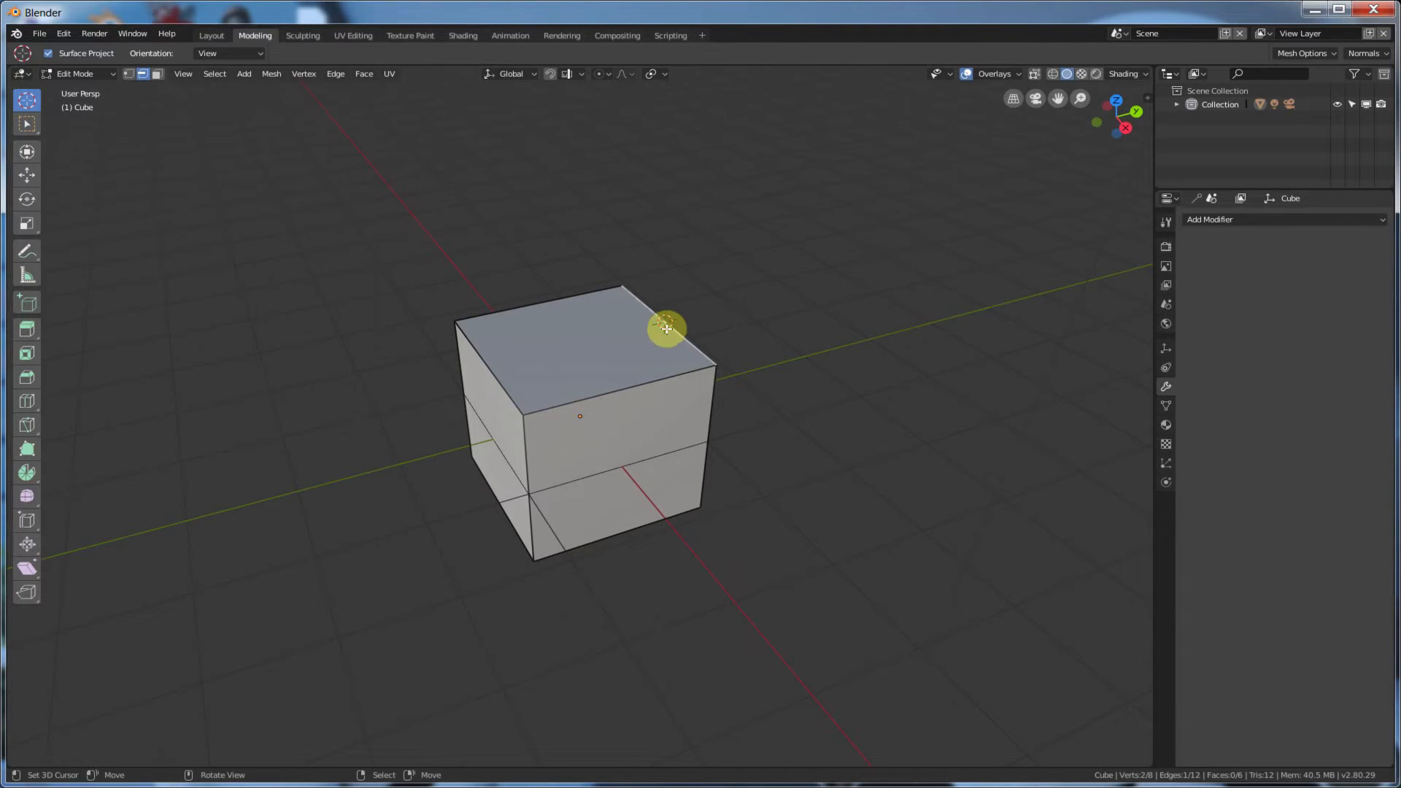
mouse_move(668, 323)
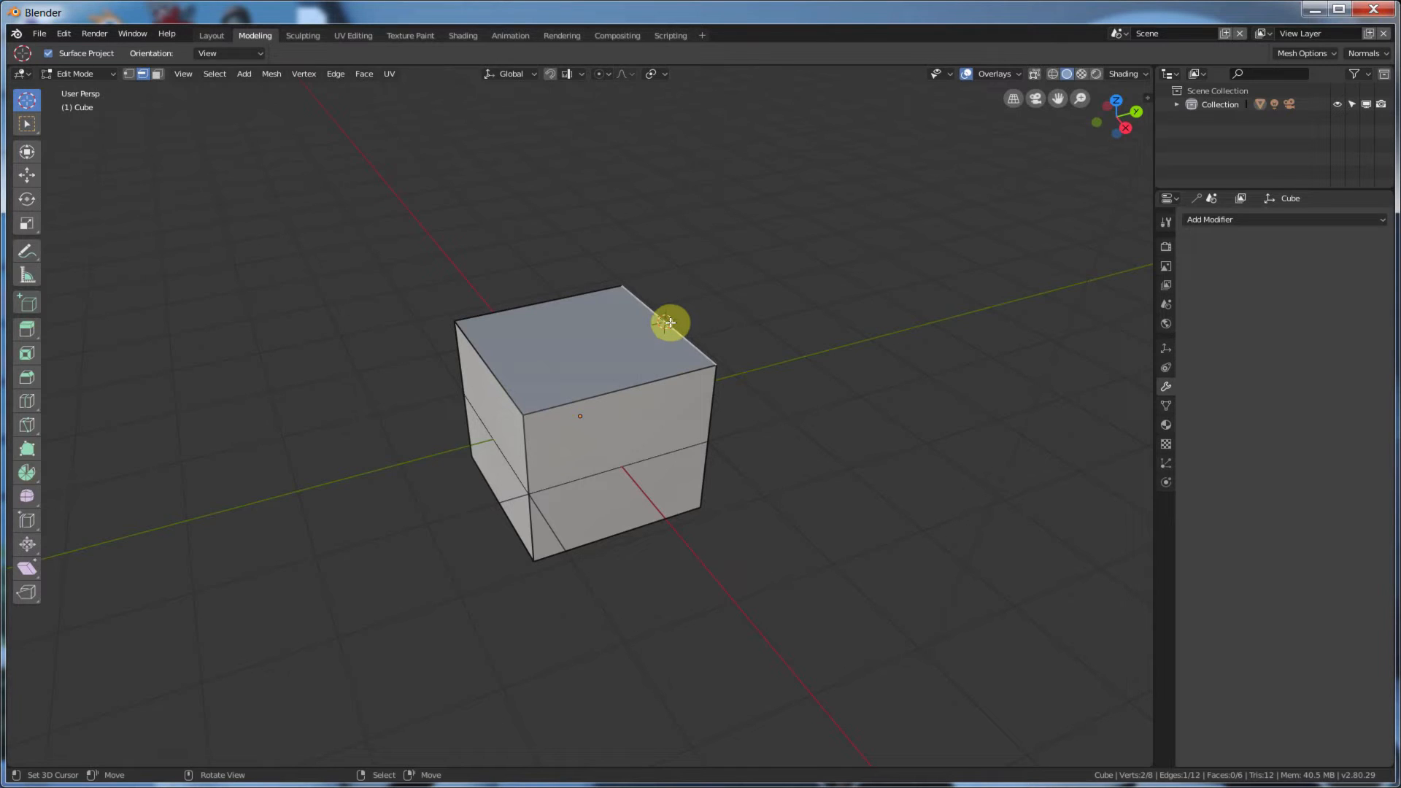
mouse_move(214, 37)
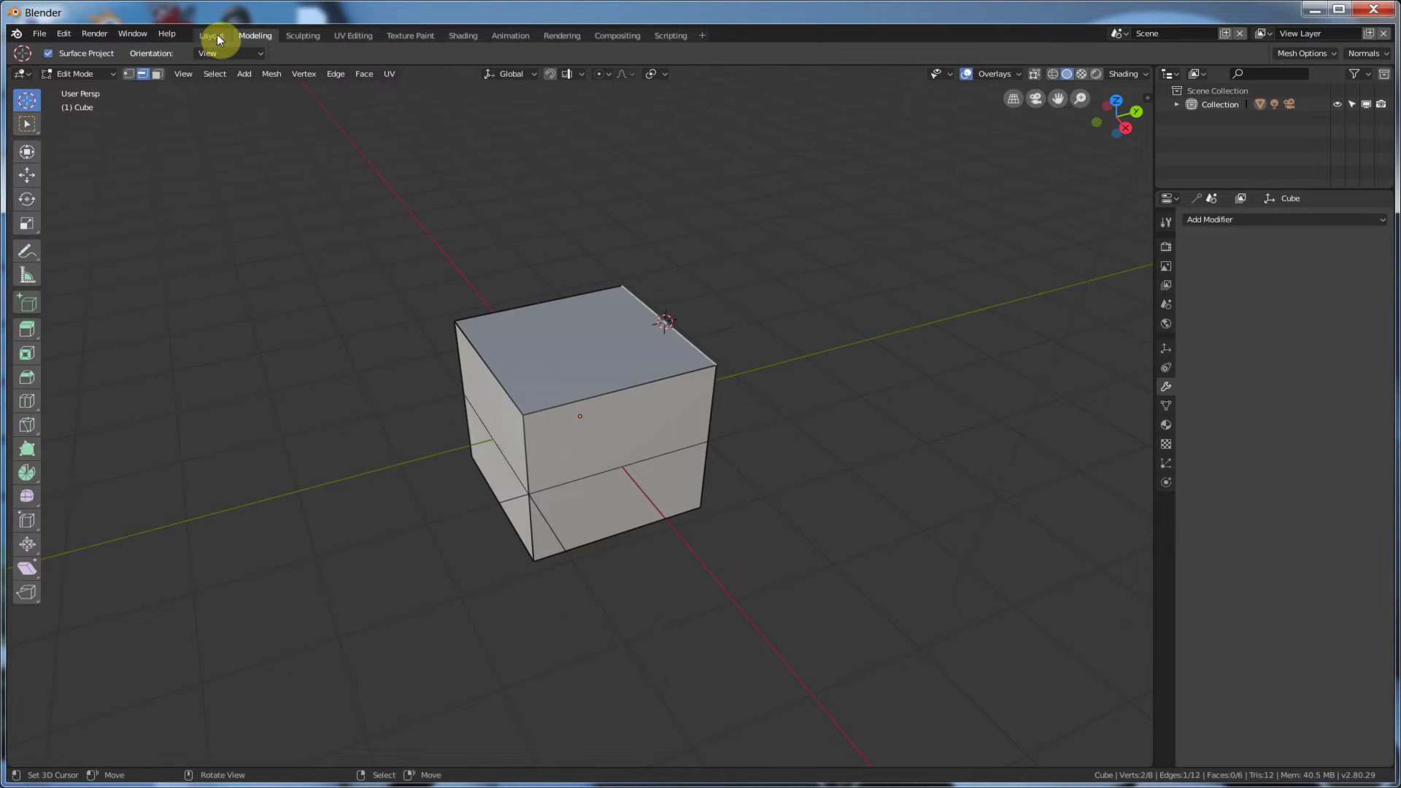
Back in Object Mode, set the cube's origin to the 3D cursor on the edge.
click(211, 35)
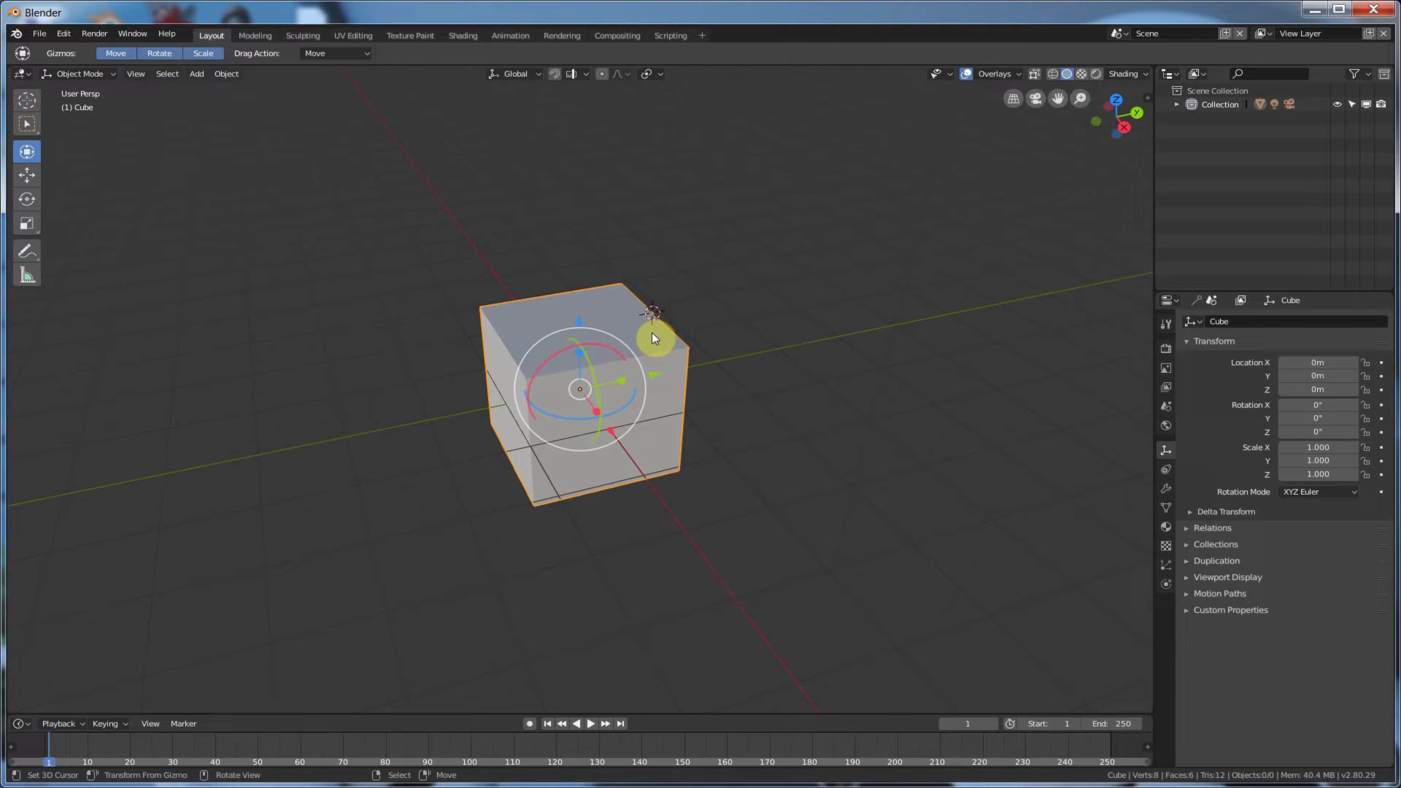
click(226, 73)
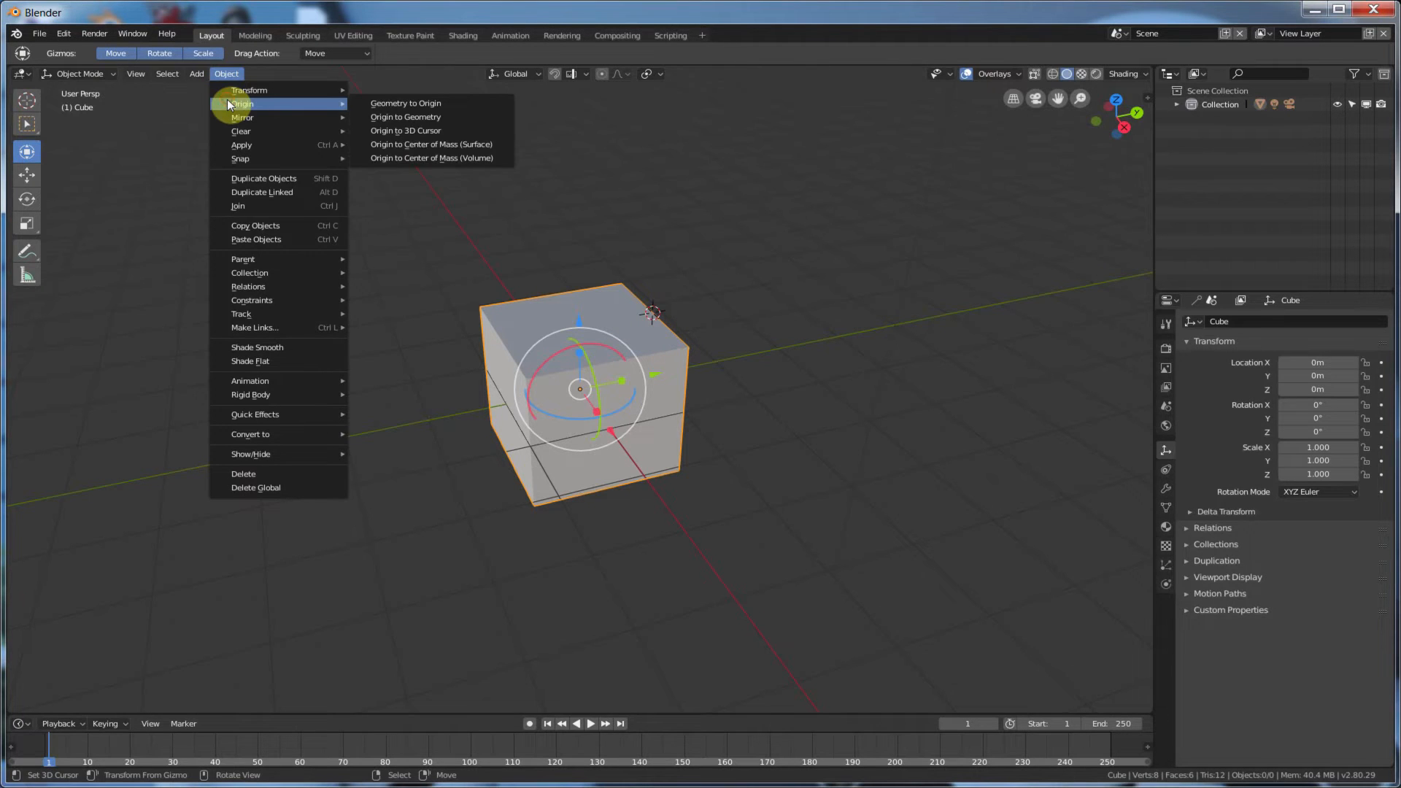
mouse_move(405, 103)
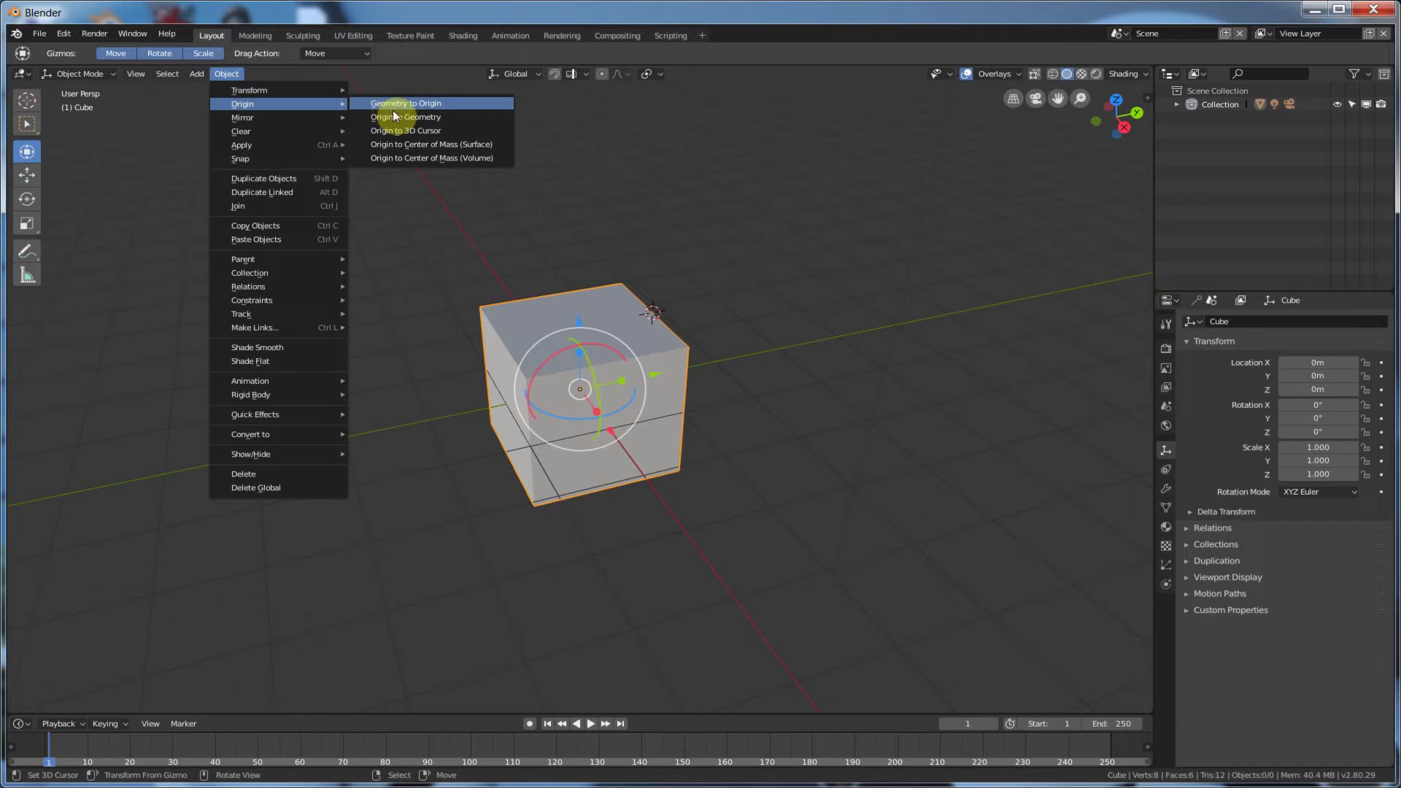
mouse_move(406, 130)
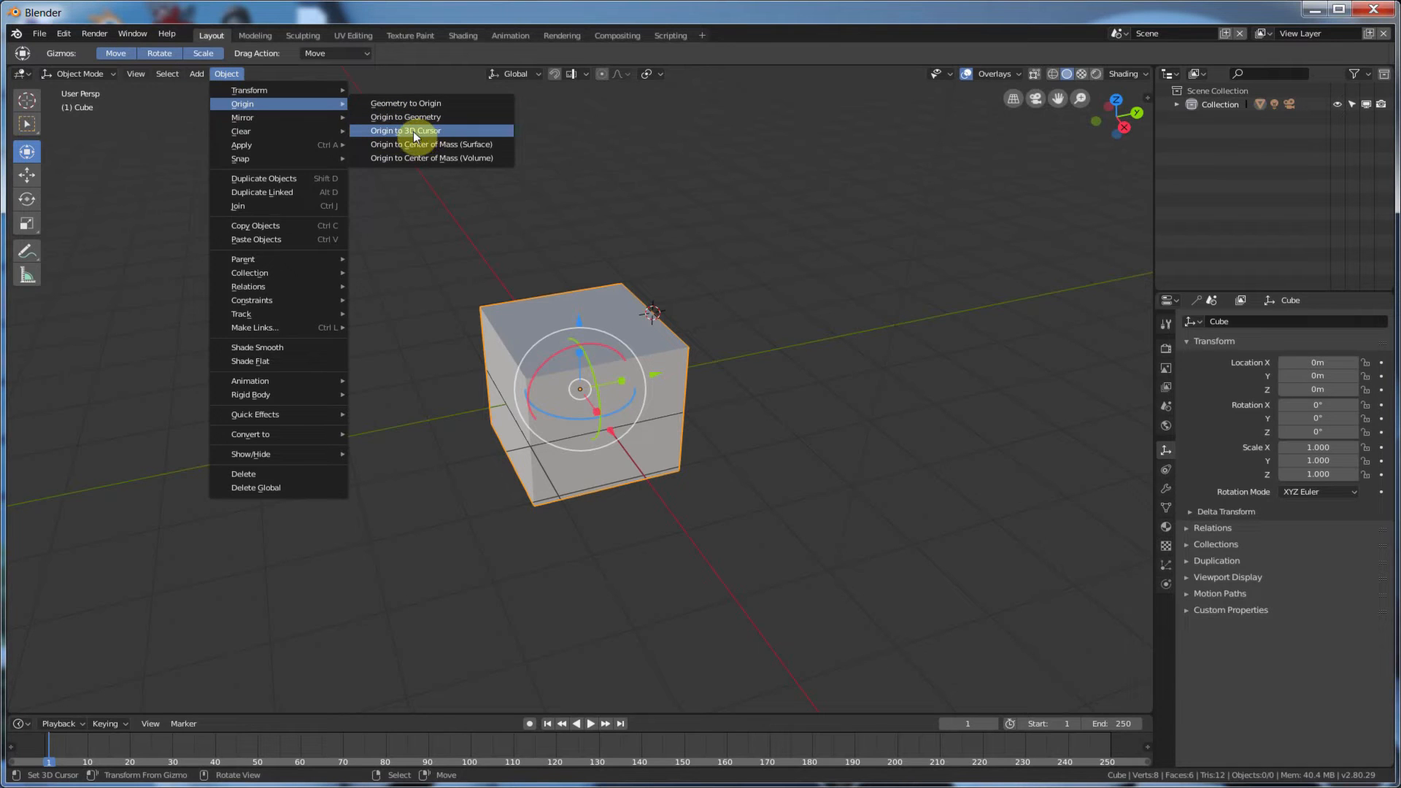
click(405, 131)
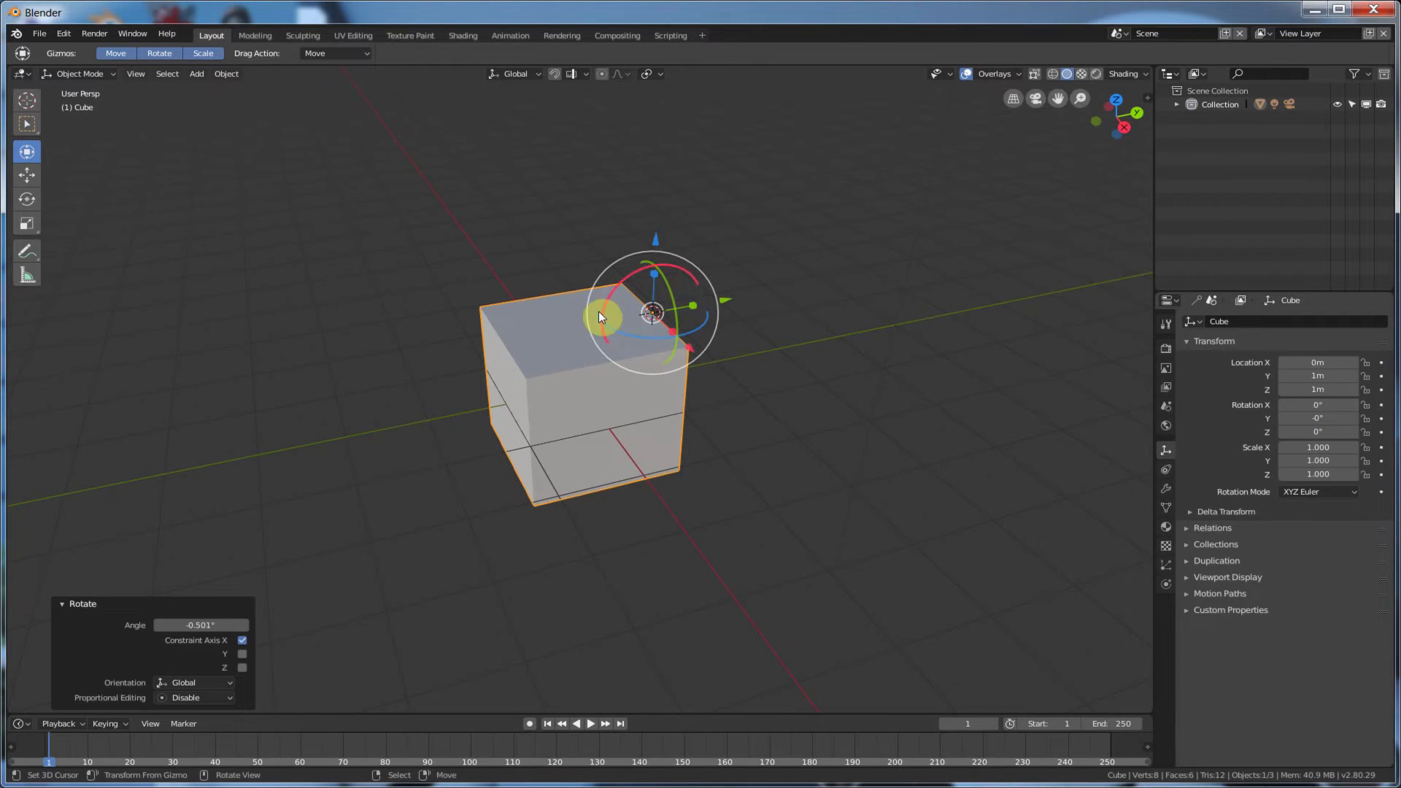
mouse_move(645, 318)
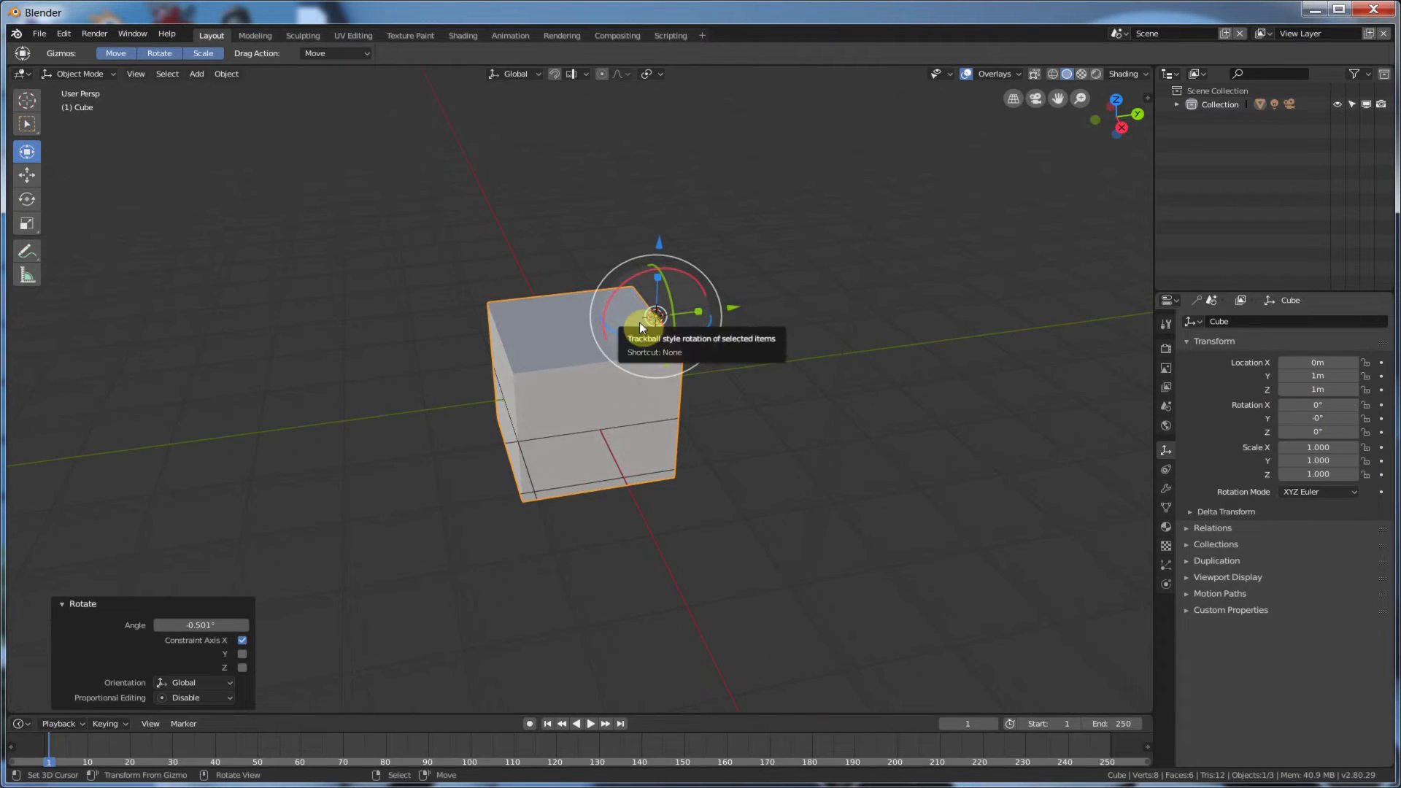
mouse_move(578, 248)
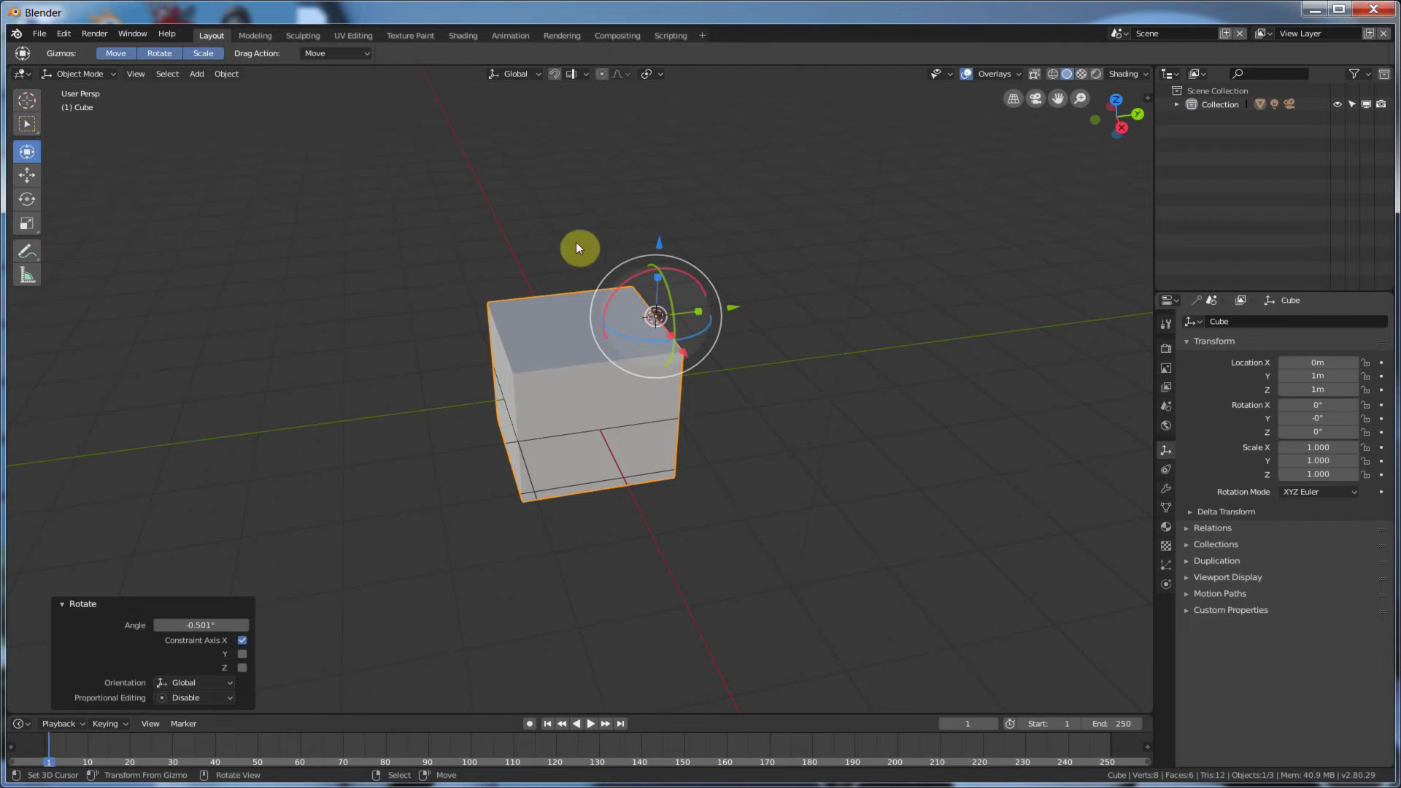
mouse_move(669, 378)
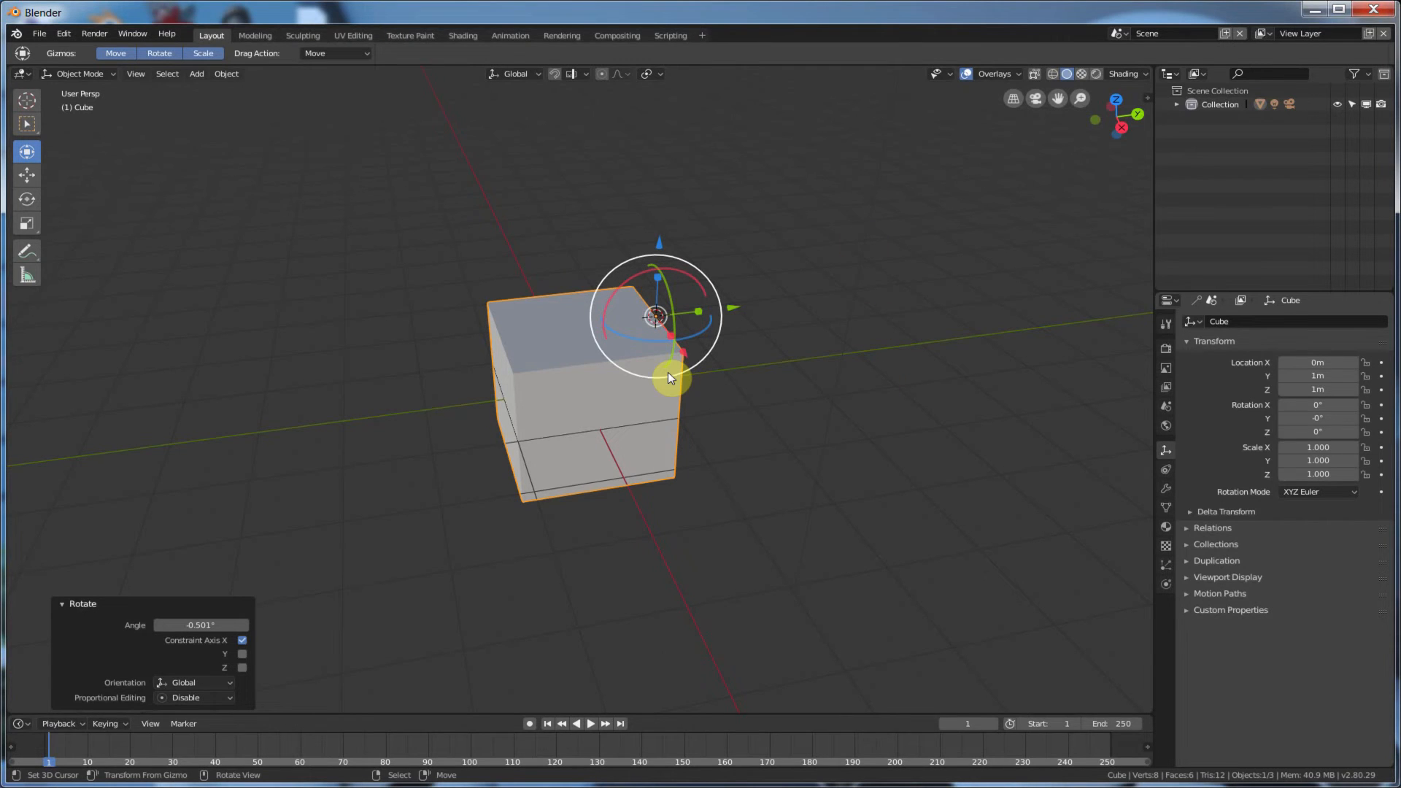
mouse_move(669, 375)
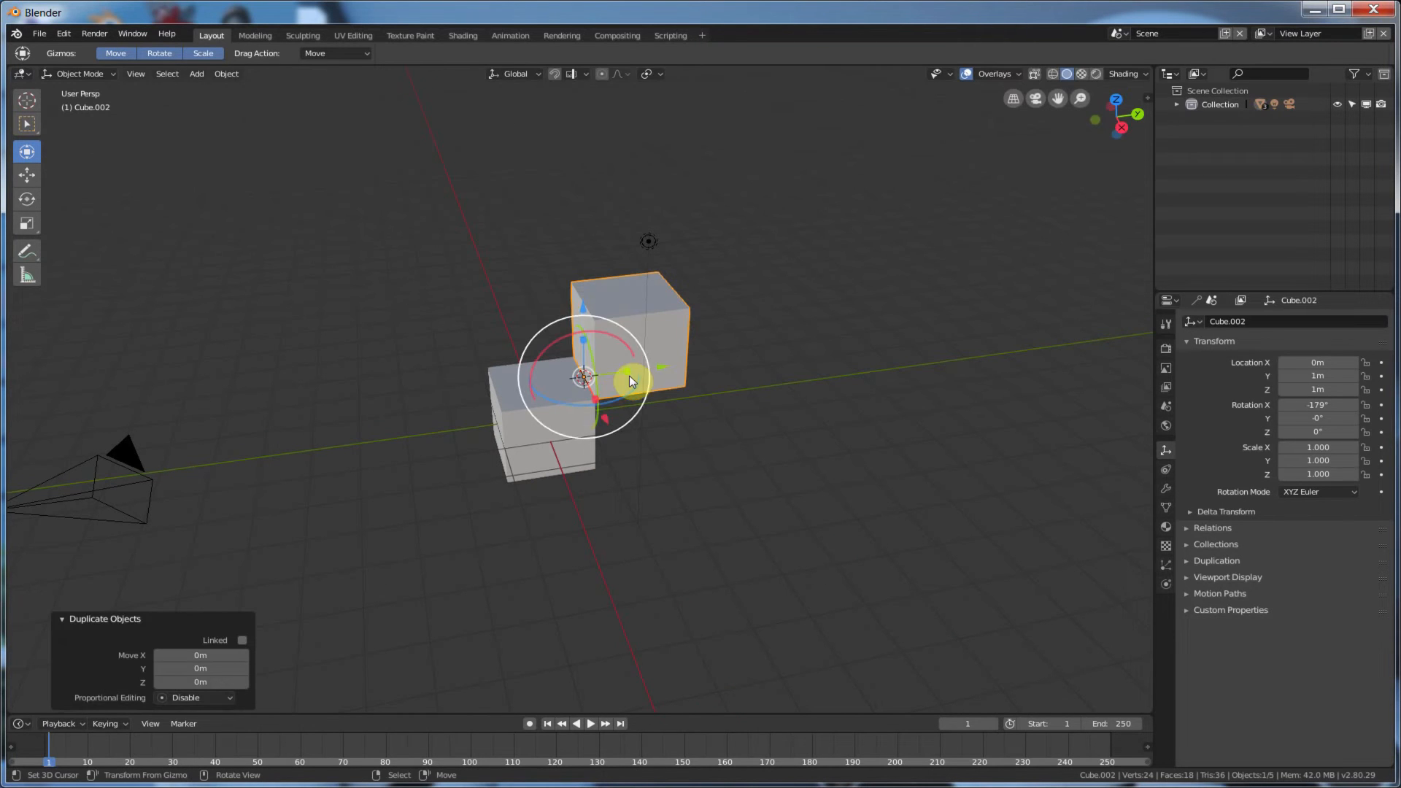
Position the third cube about 1.98 m along Y, then add the middle cube to the selection.
key(r)
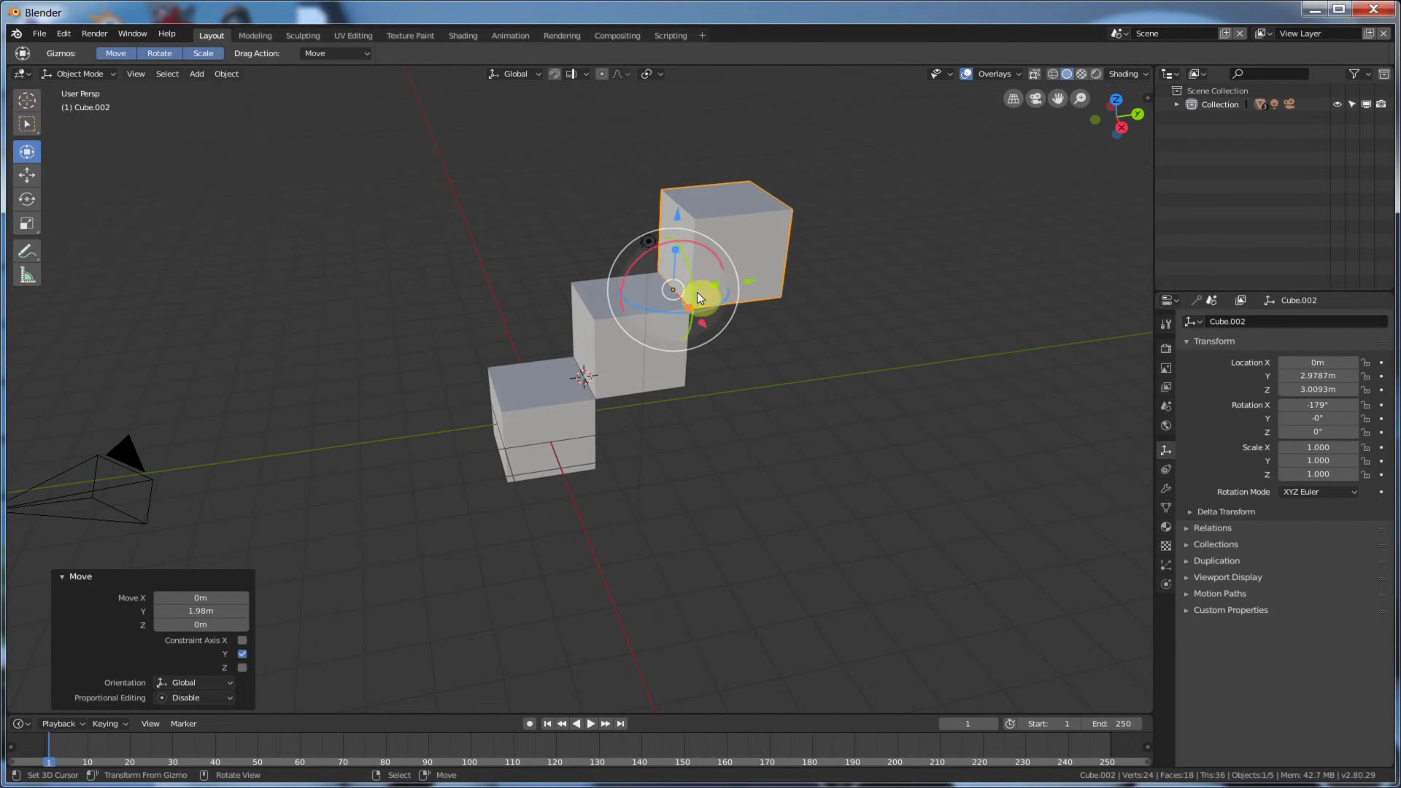
click(625, 358)
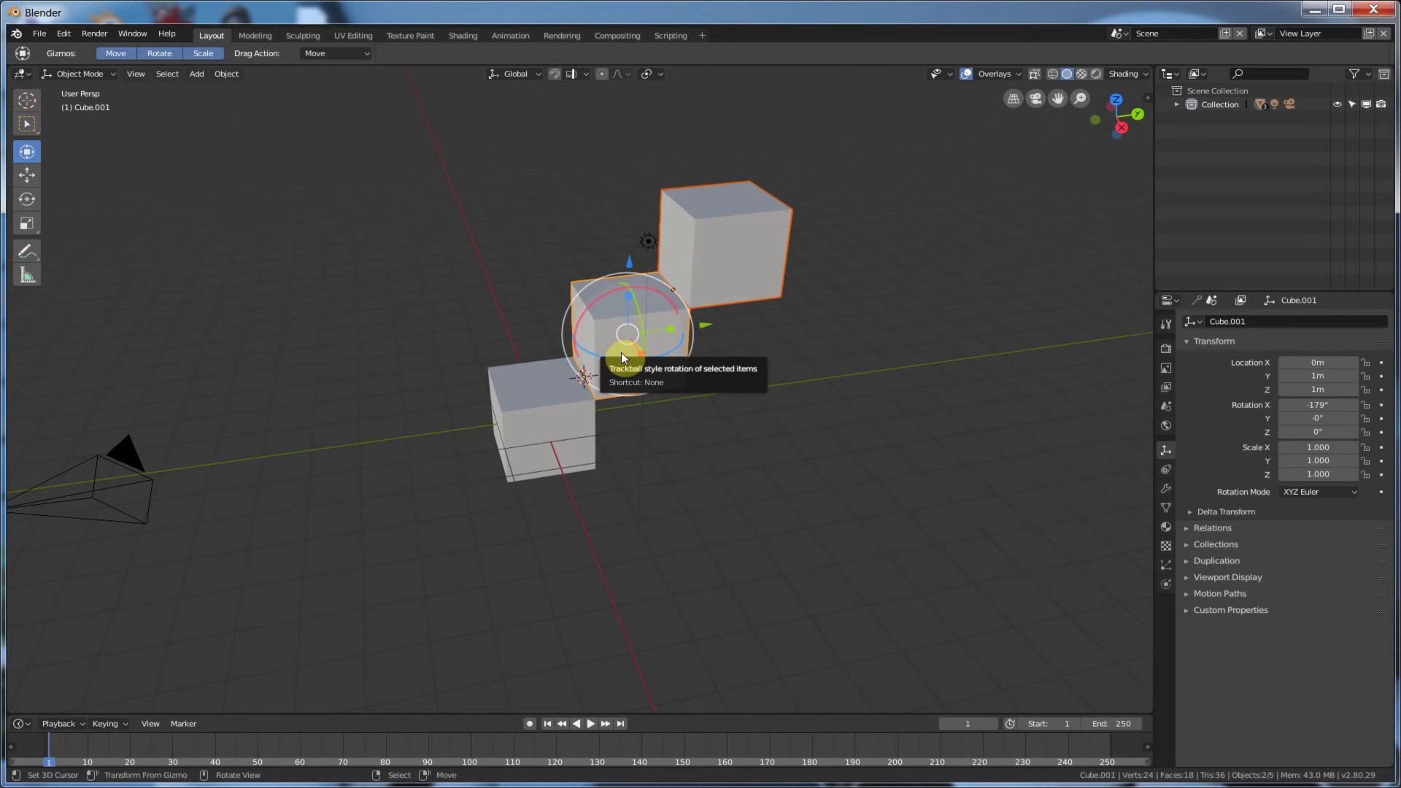
Parent the top cube to the middle cube, and the middle cube to the bottom cube.
click(226, 73)
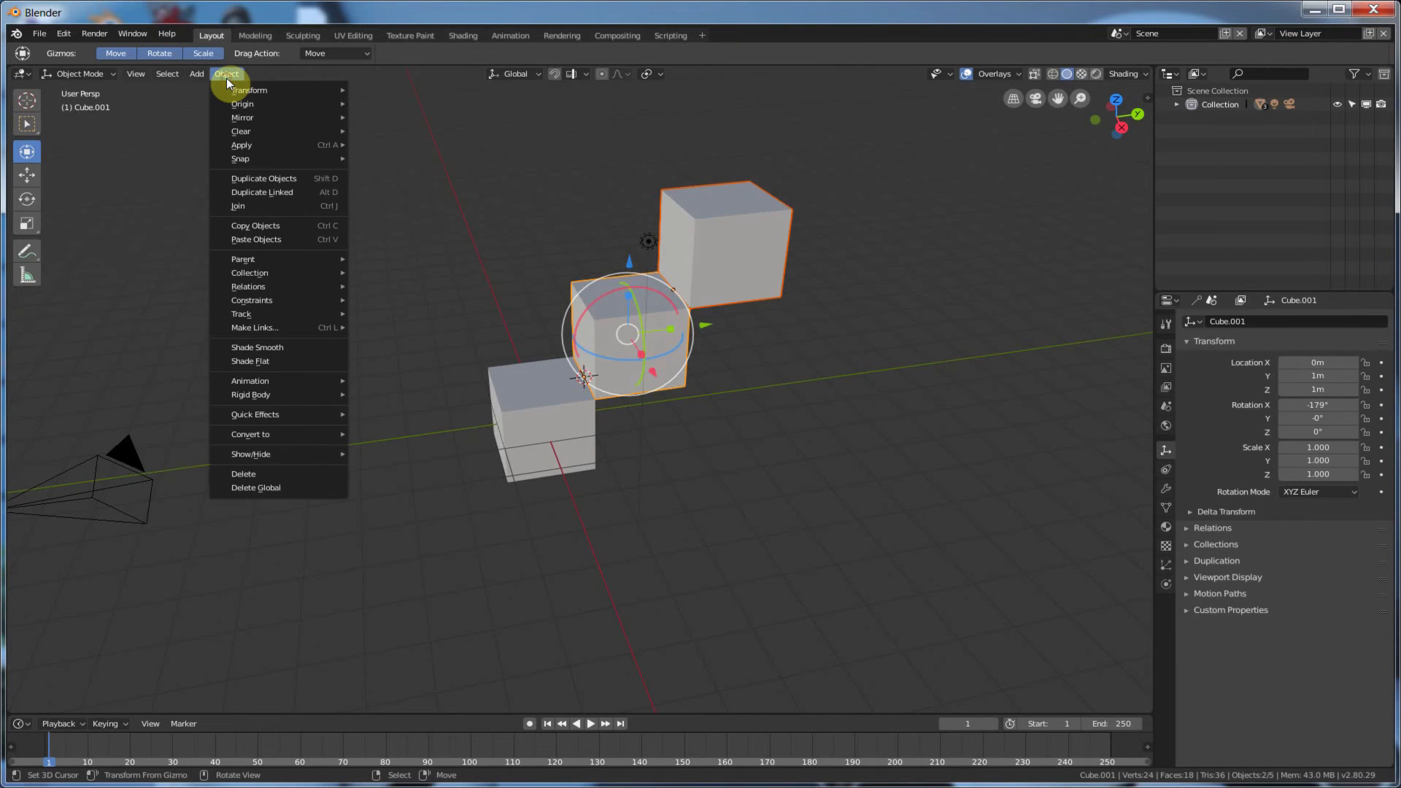
mouse_move(243, 259)
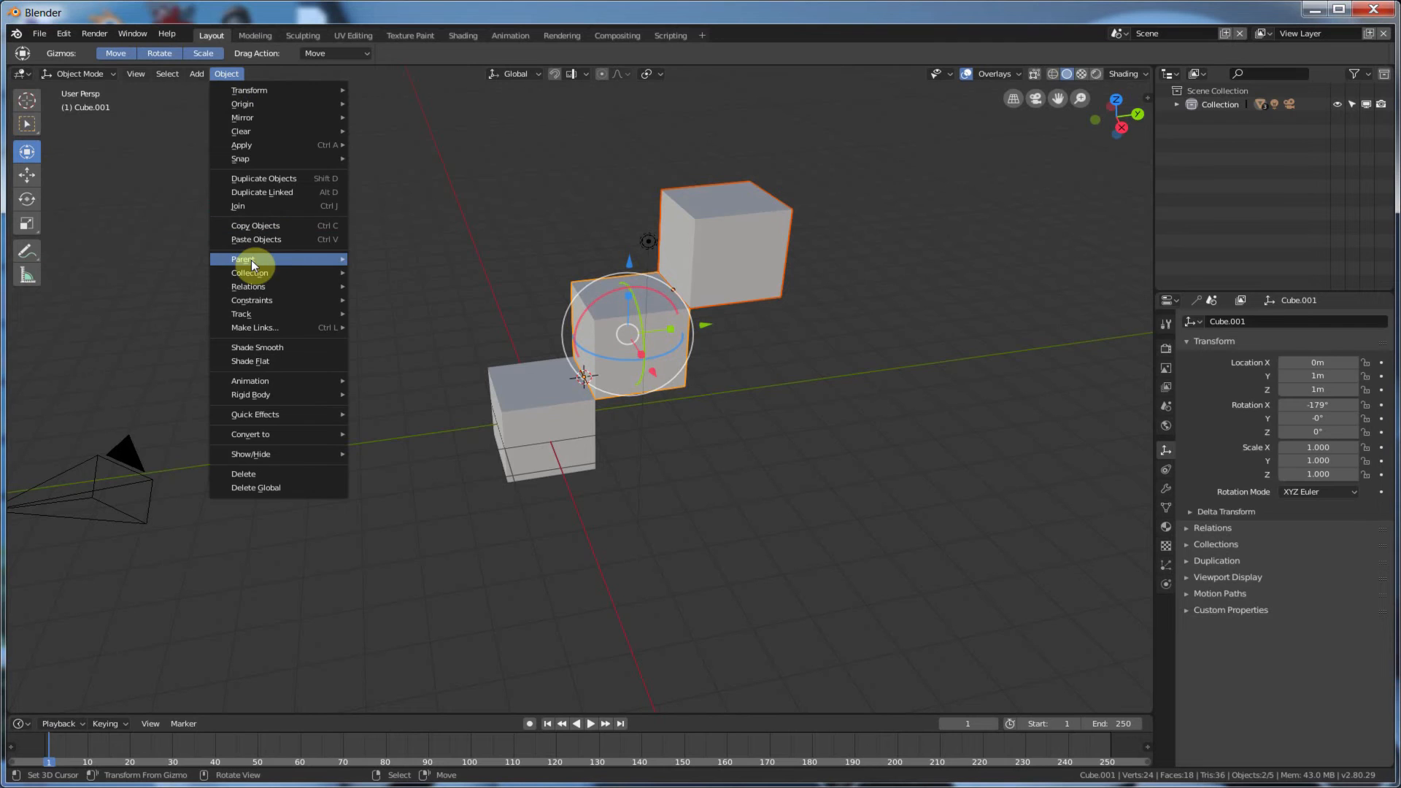
click(243, 259)
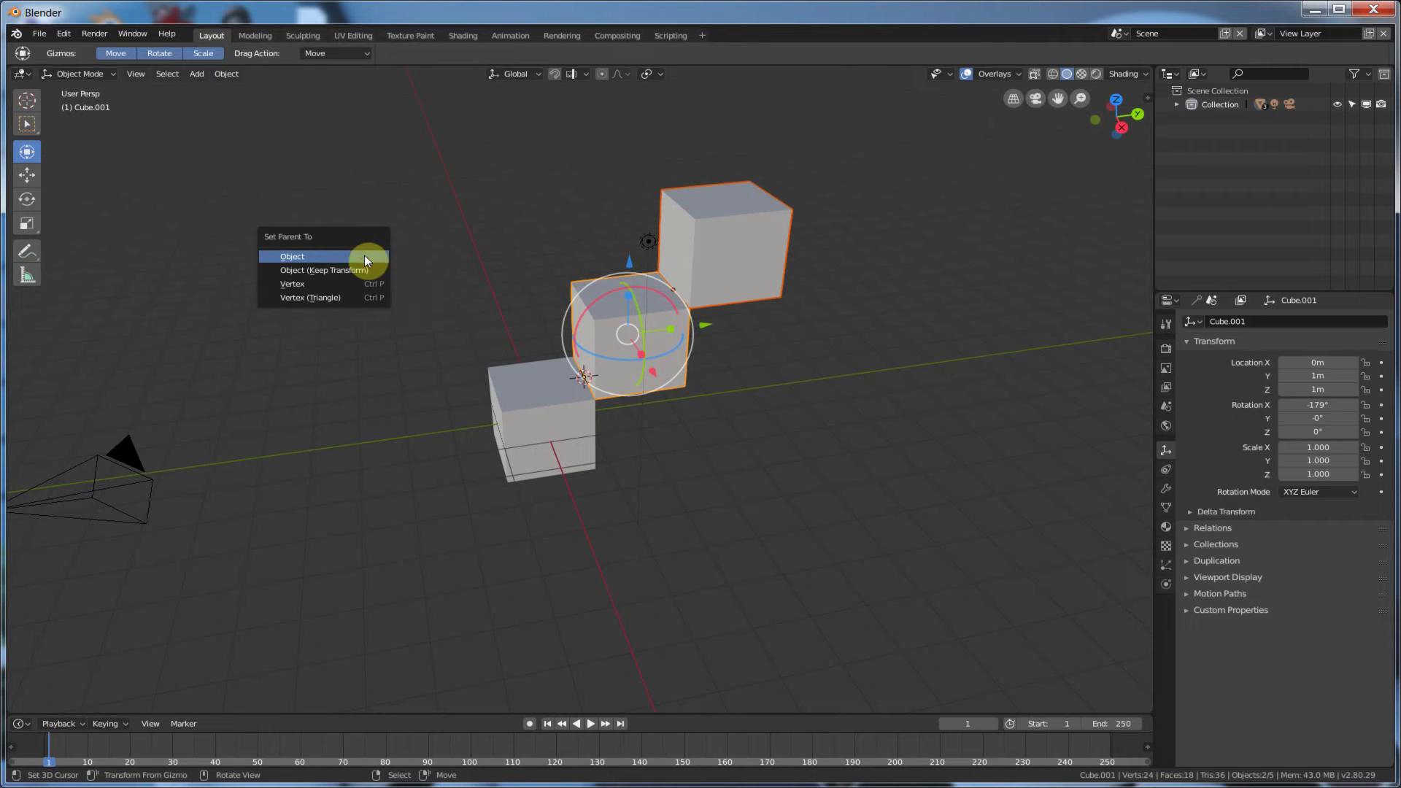
click(291, 256)
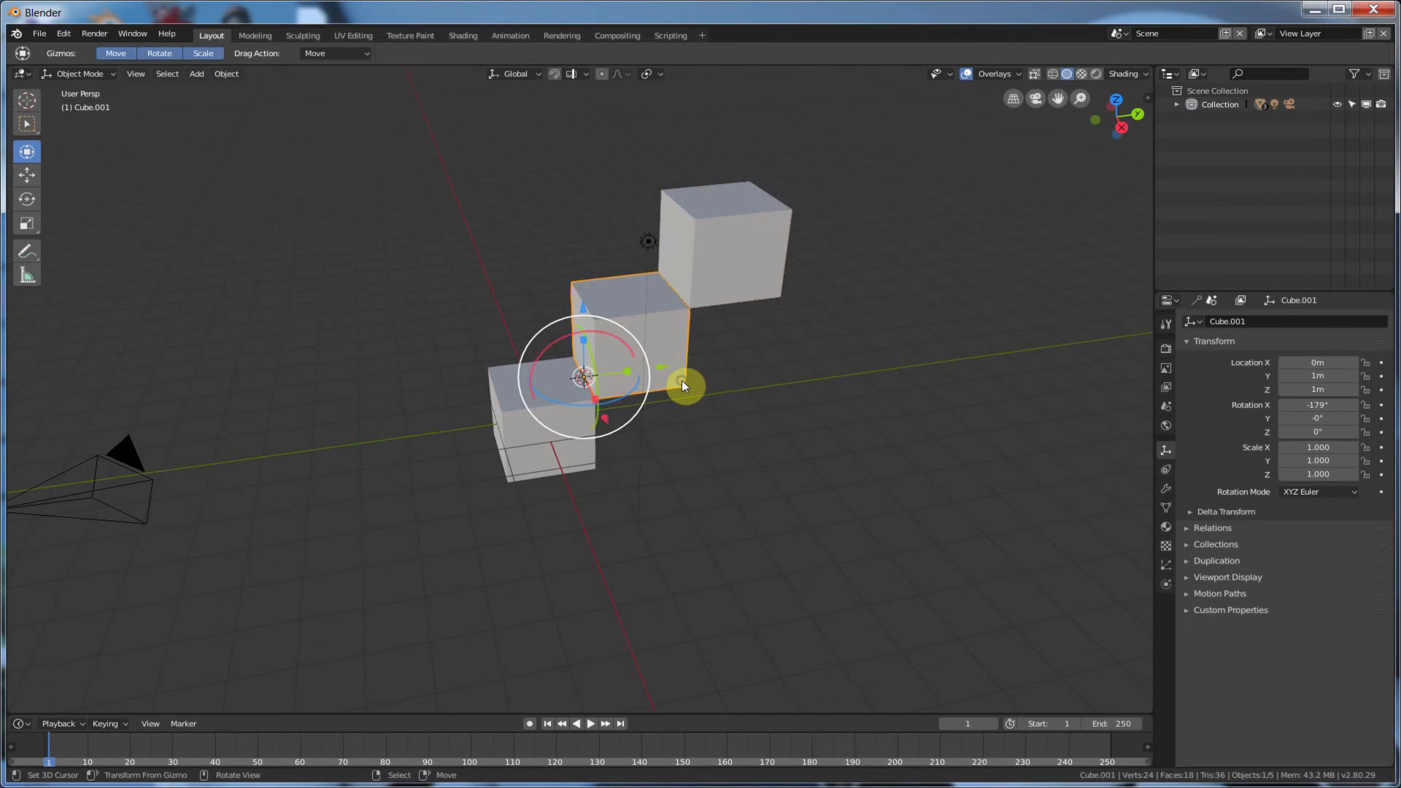
click(545, 450)
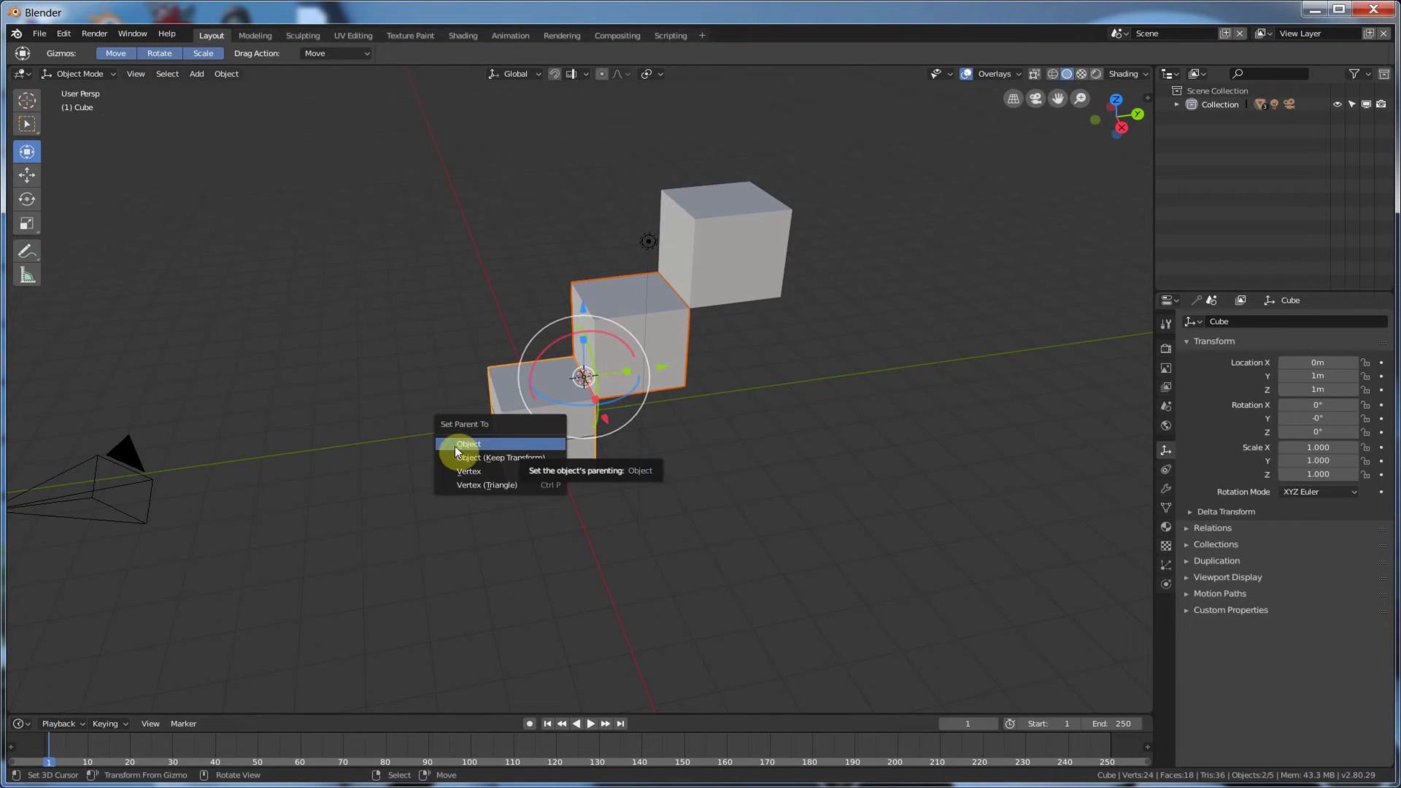
click(469, 443)
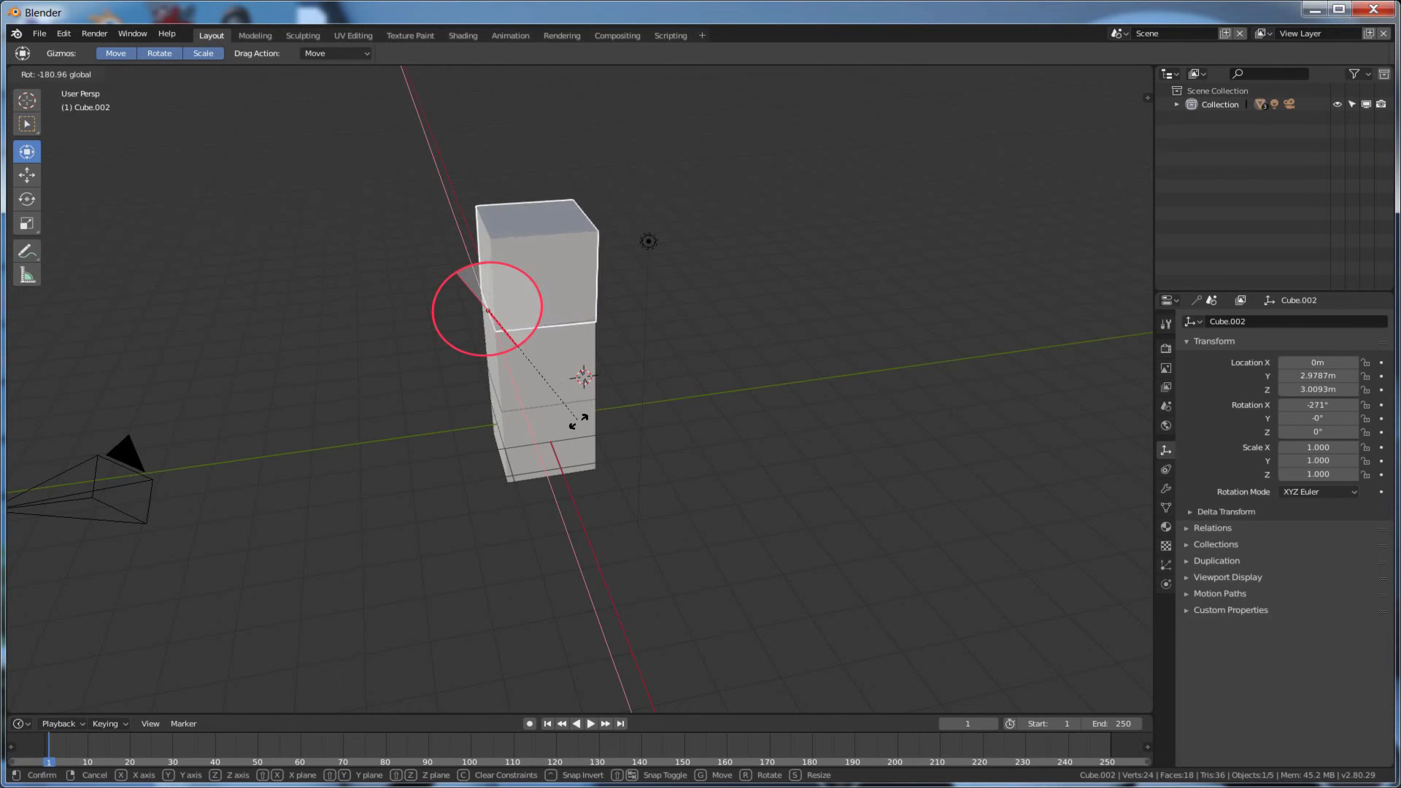
drag(489, 310, 455, 270)
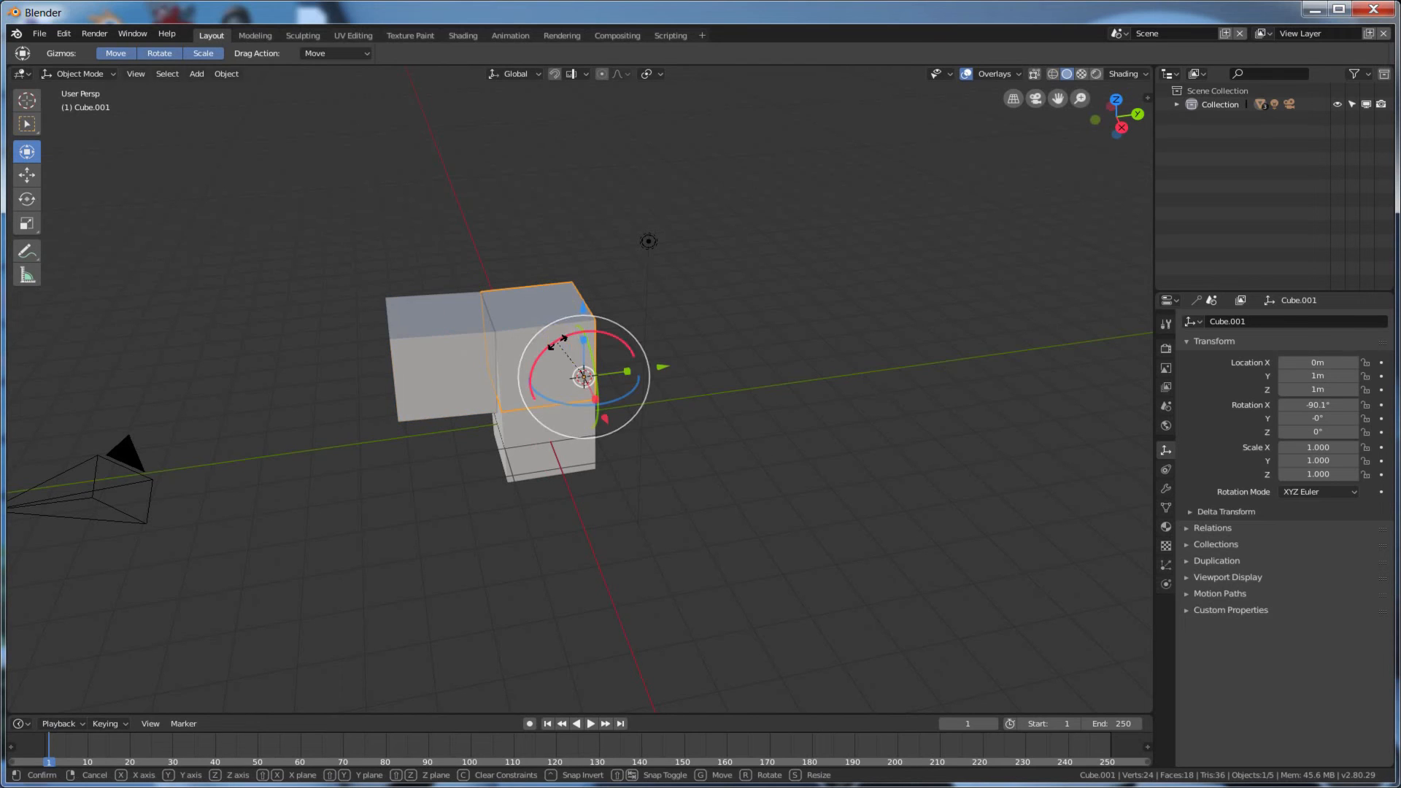
click(581, 375)
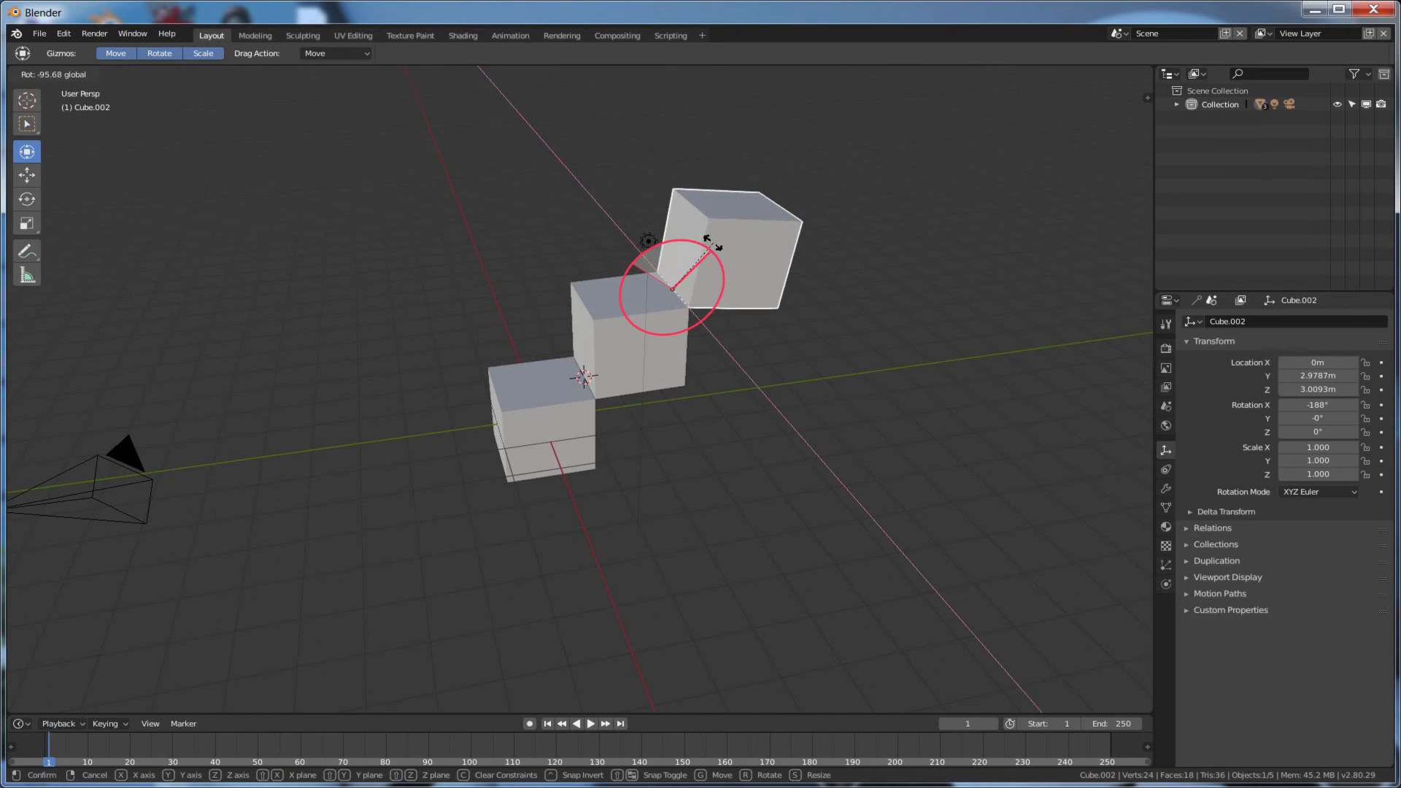
click(625, 358)
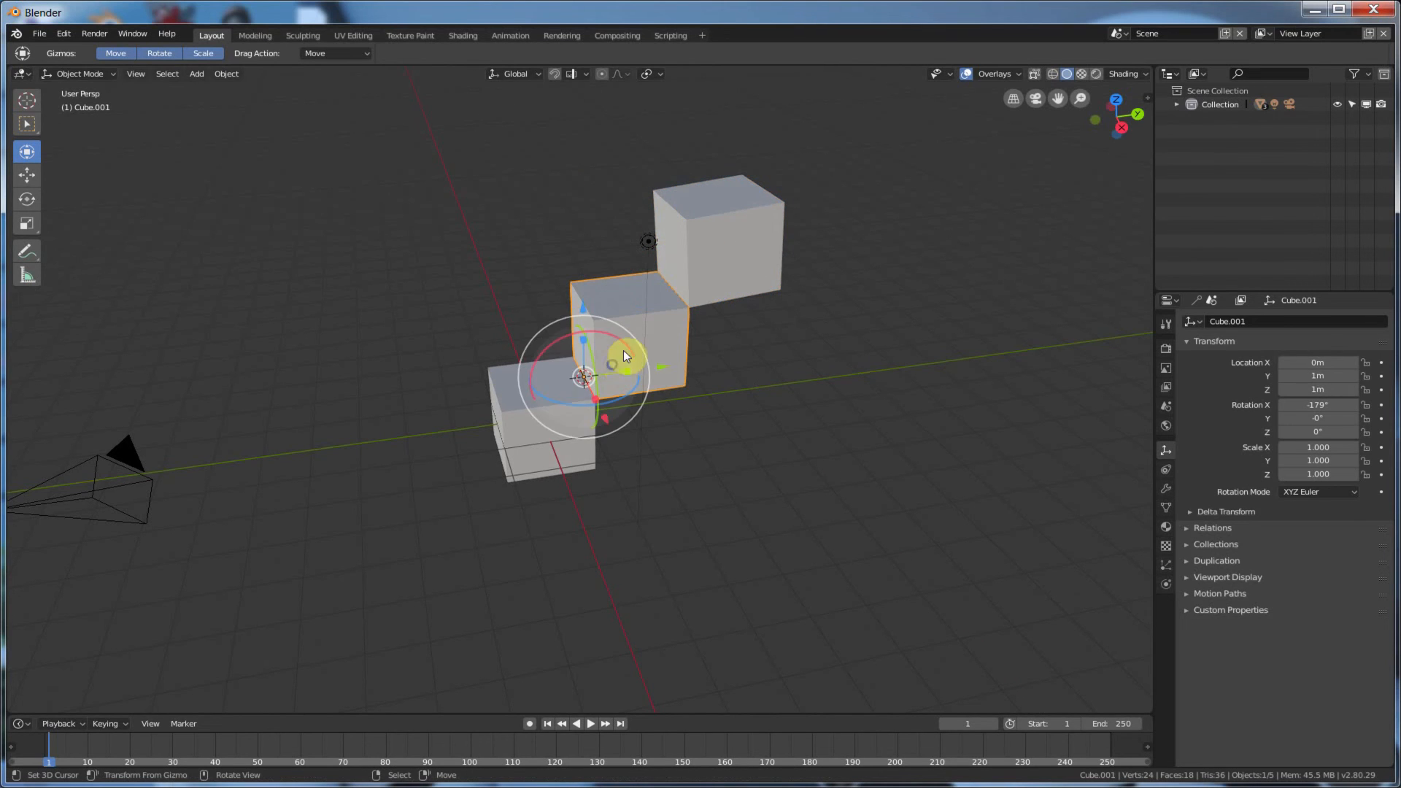
mouse_move(688, 455)
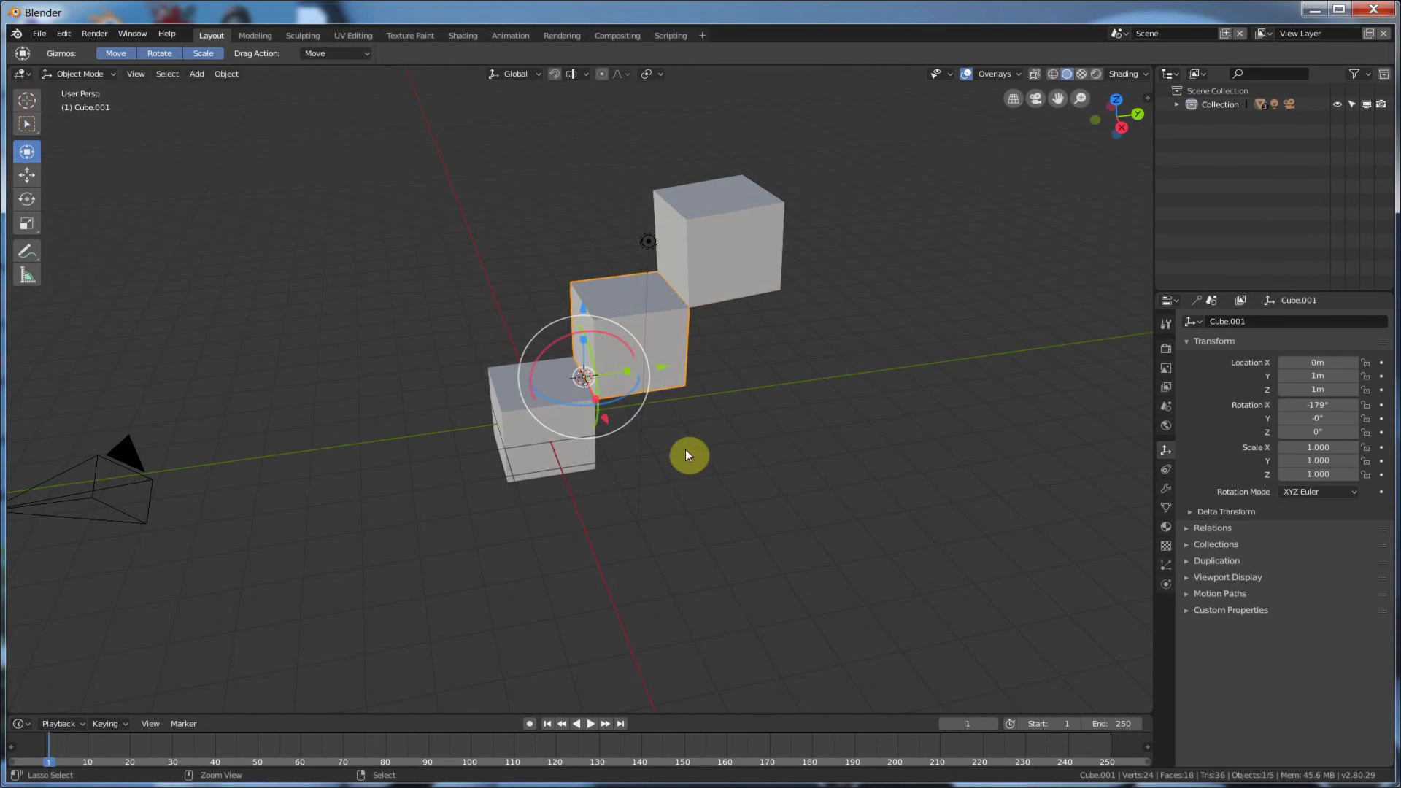
mouse_move(482, 425)
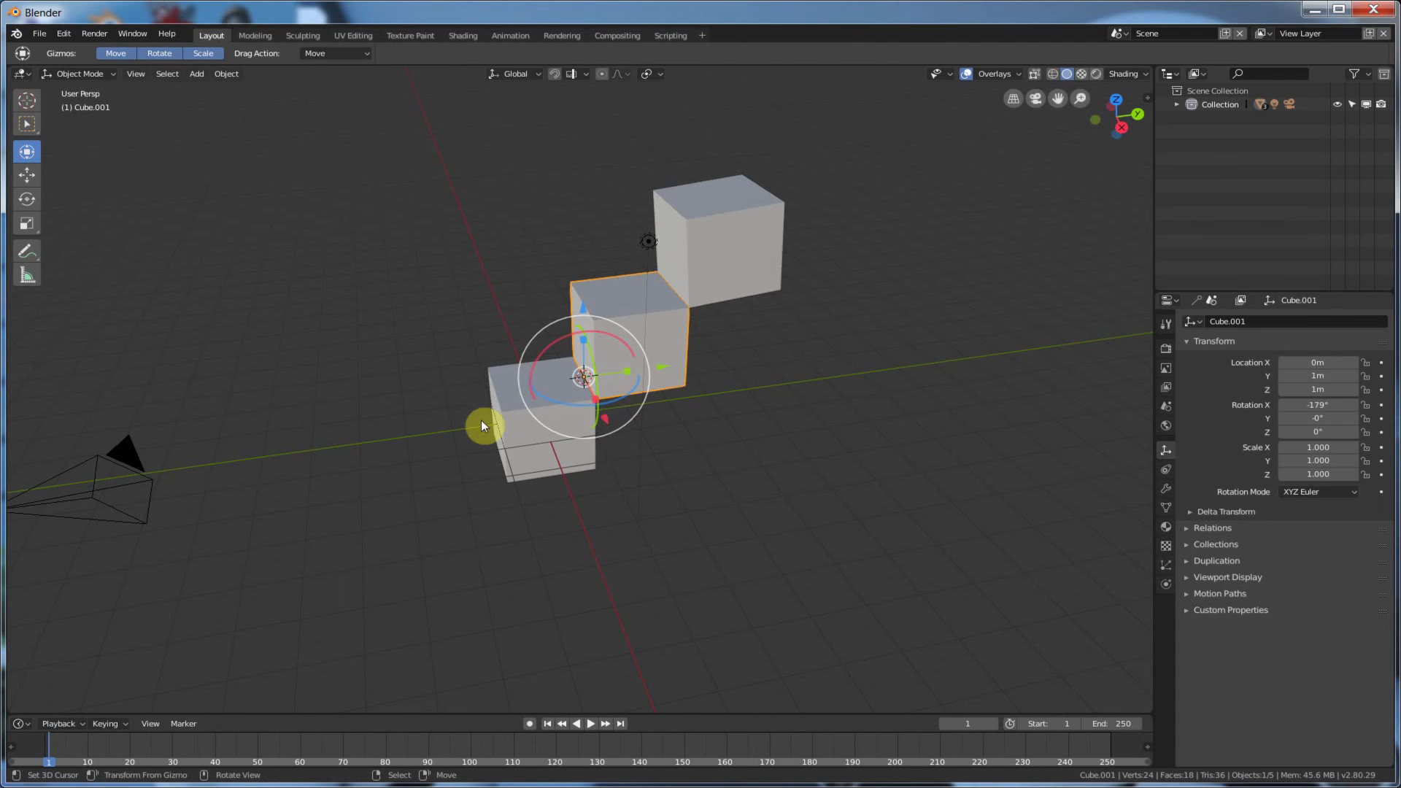
mouse_move(374, 470)
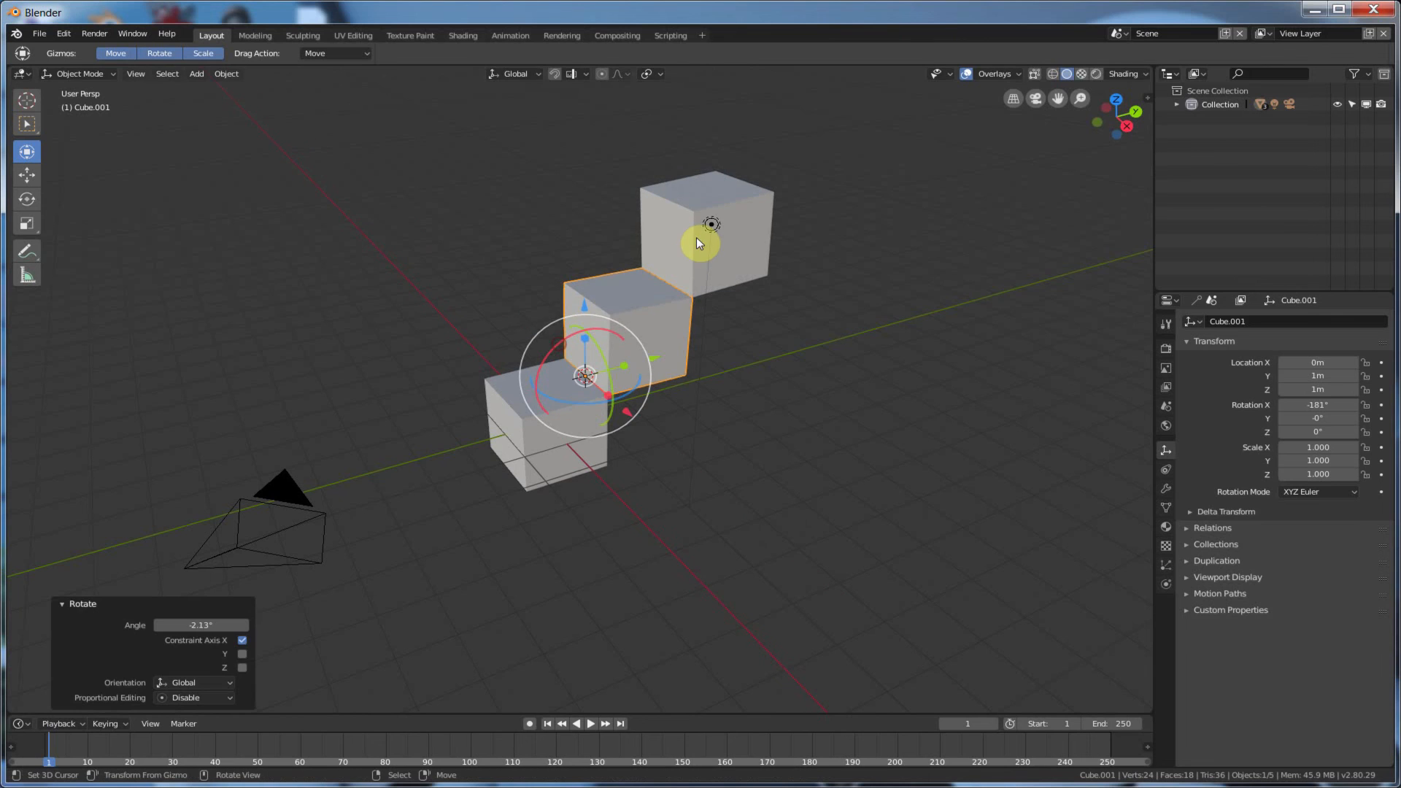
mouse_move(594, 373)
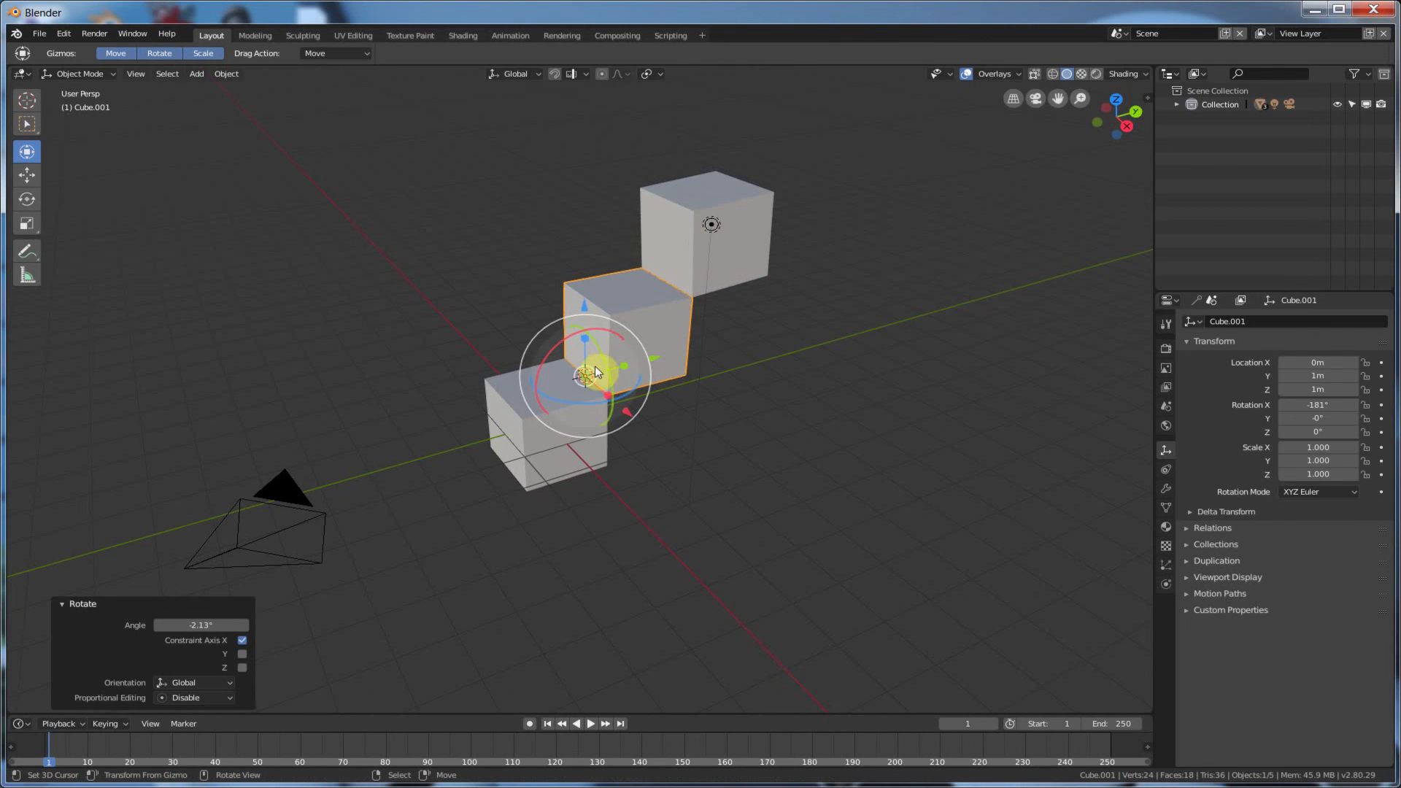
mouse_move(691, 219)
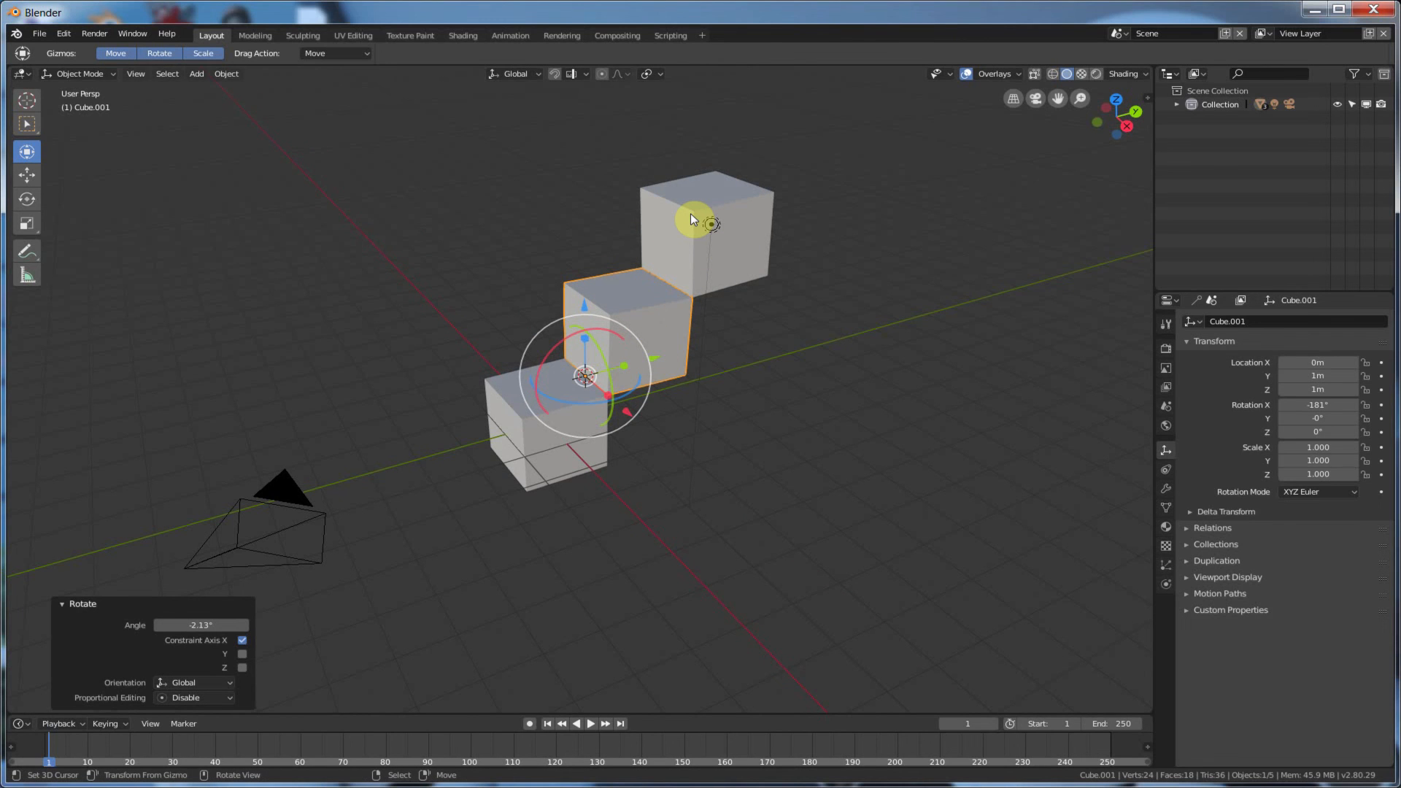
mouse_move(686, 237)
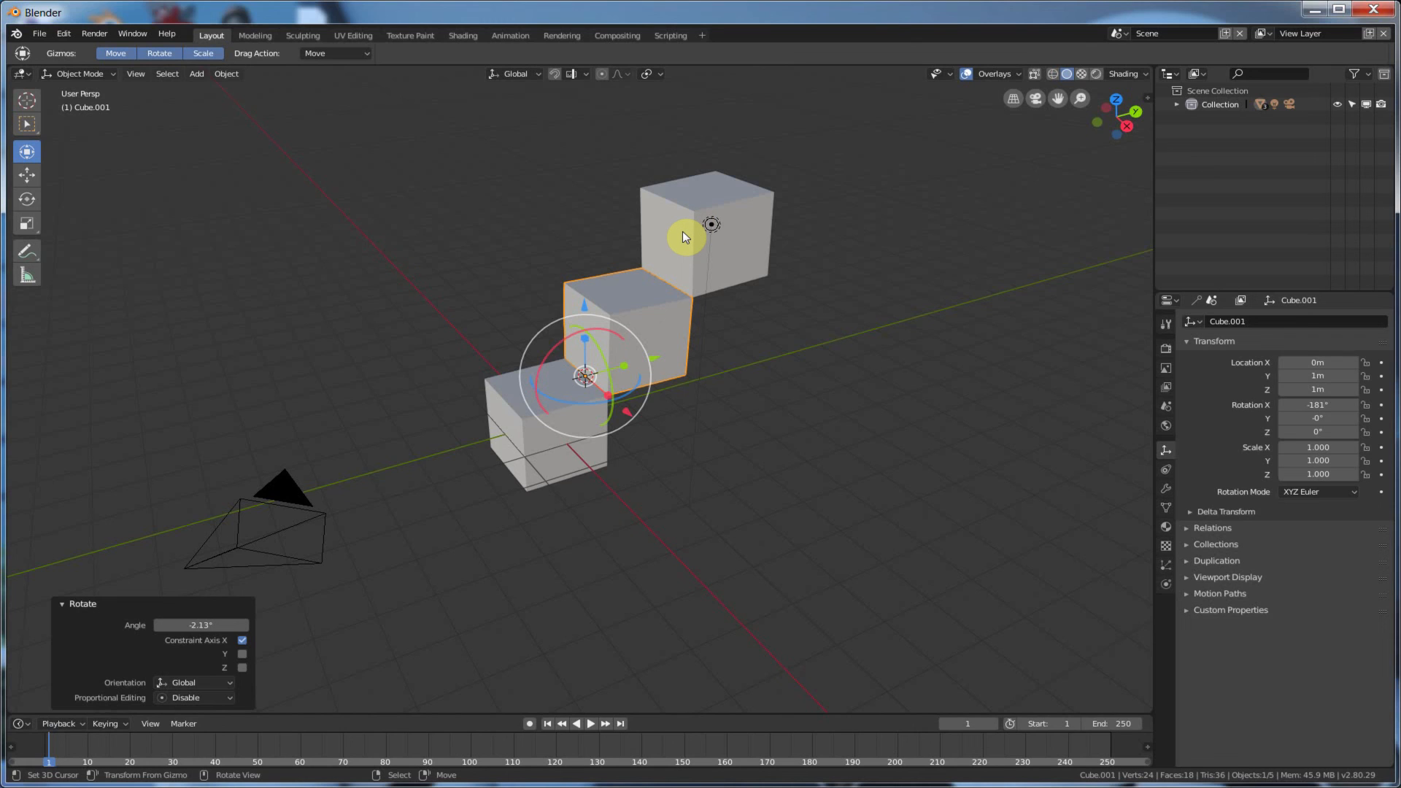